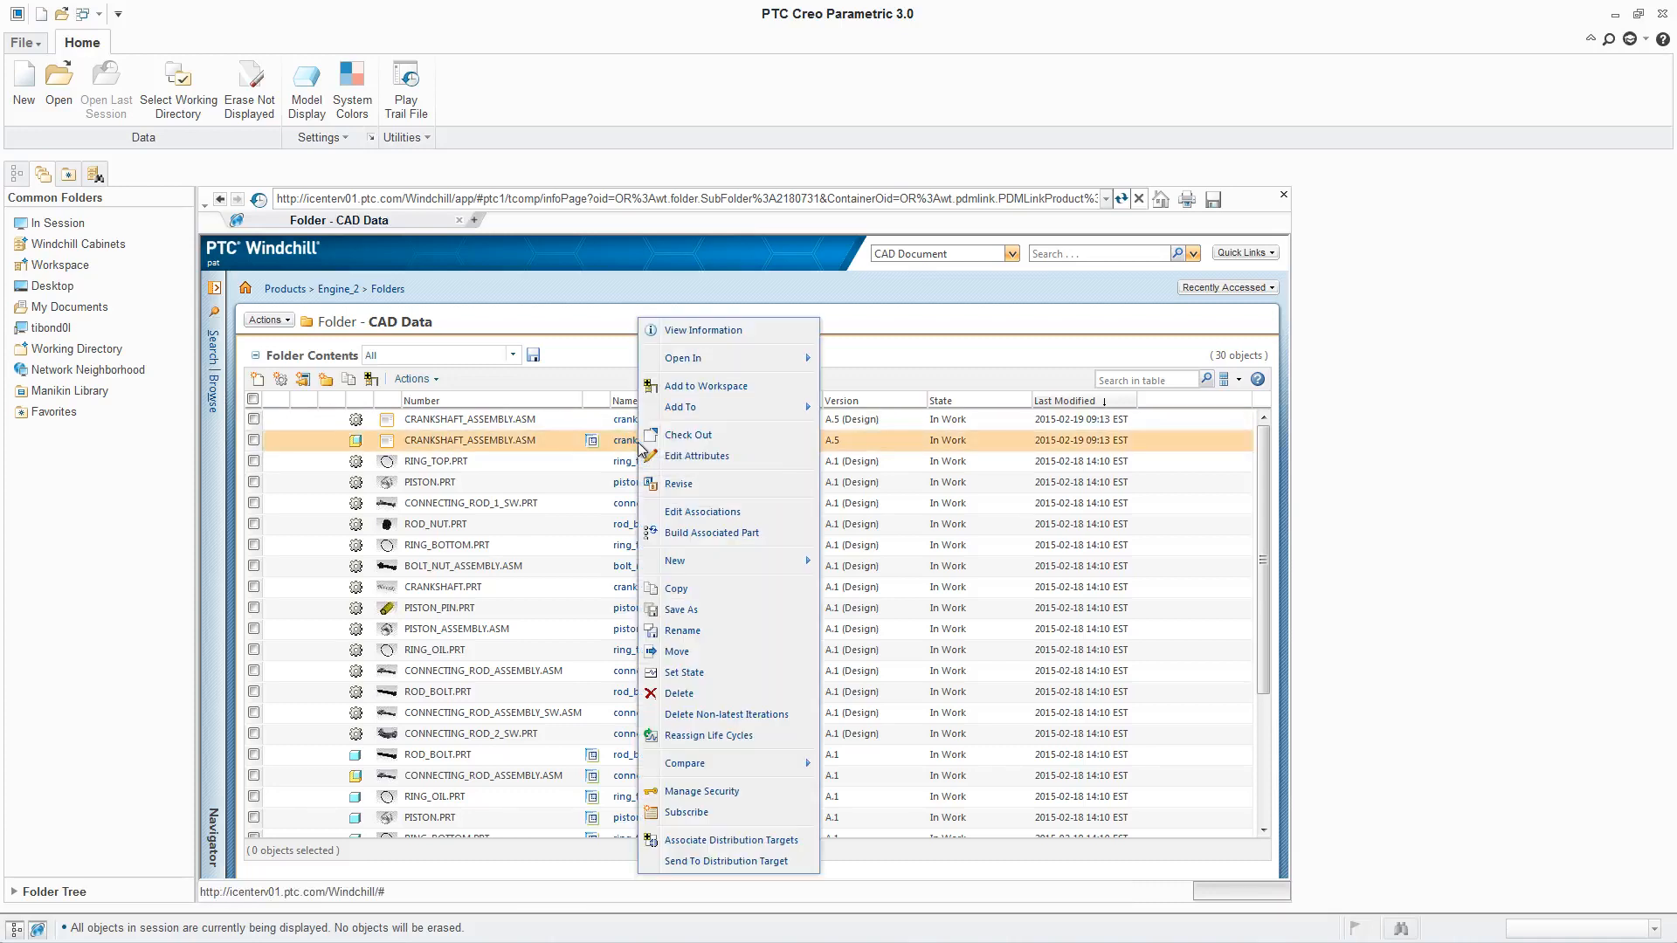
Open CRANKSHAFT_ASSEMBLY.ASM from the Windchill CAD Data folder into Creo.
click(704, 386)
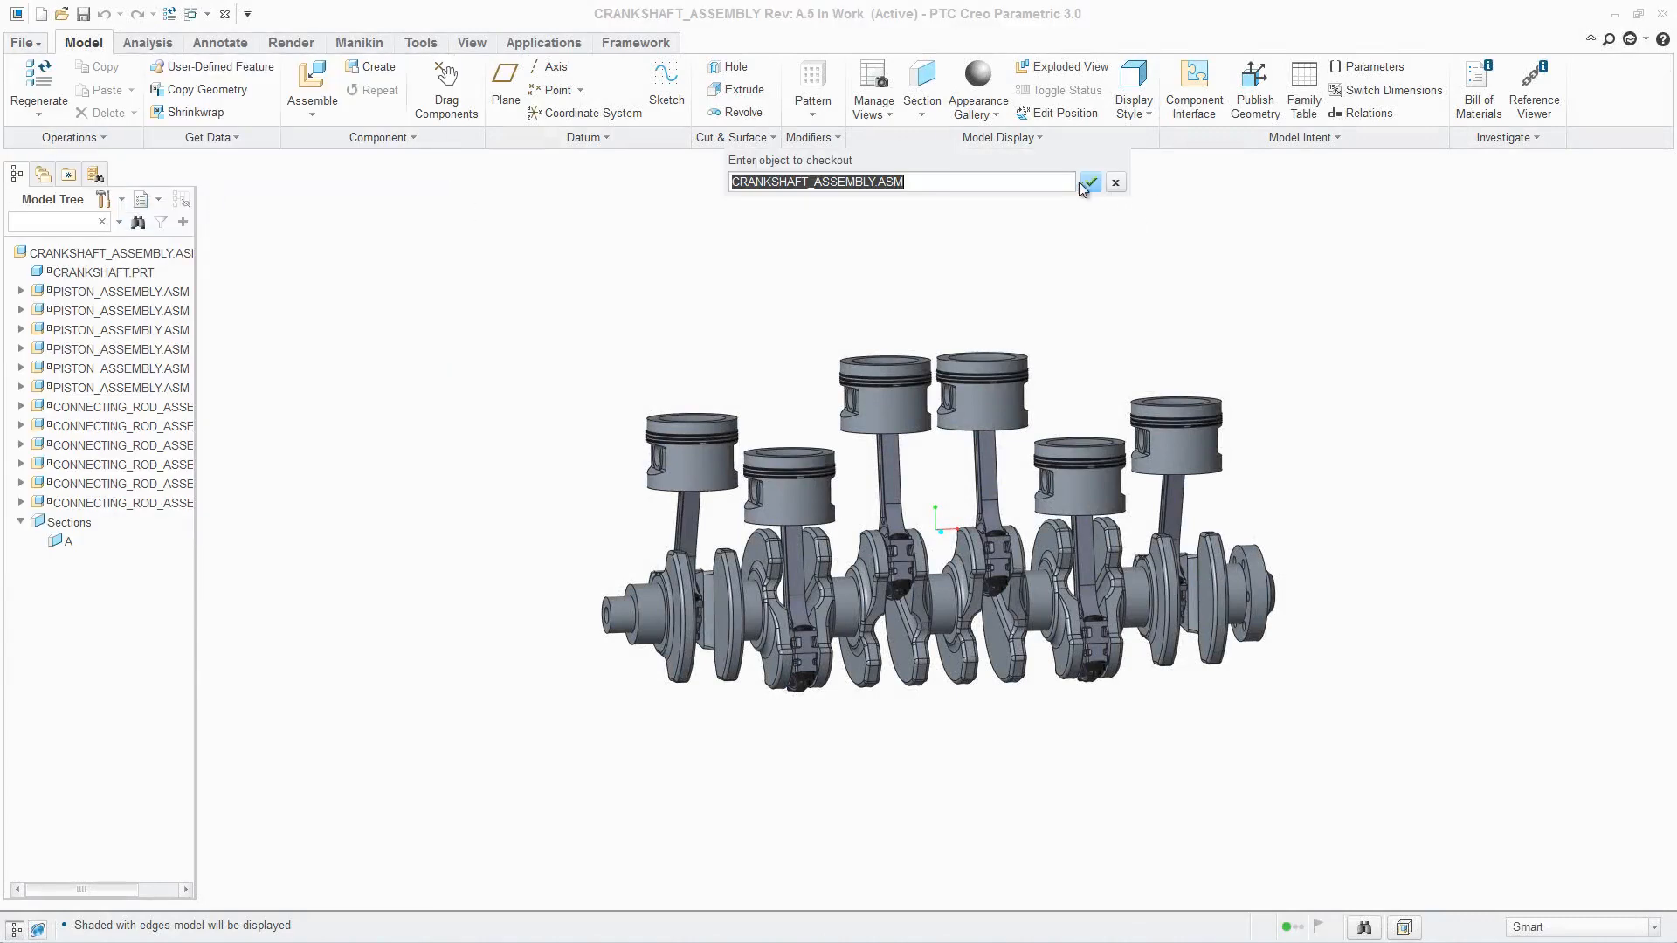
Confirm checkout and title the embedded worksheet 'Piston Head Profile Optimization'.
click(1089, 181)
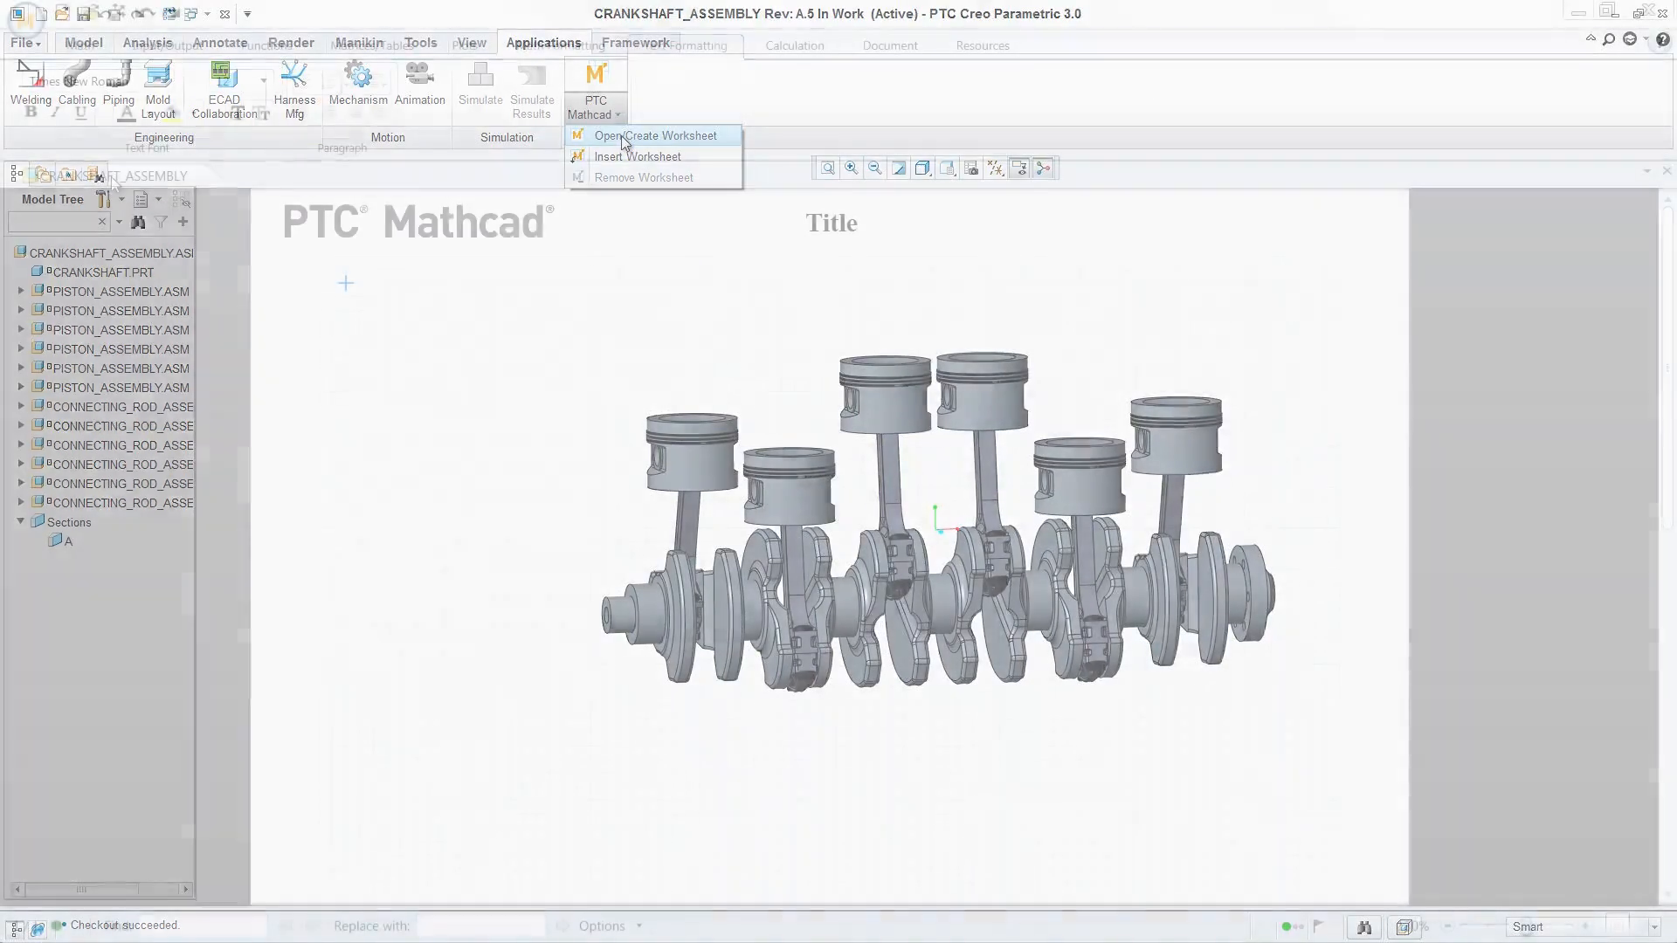
click(655, 136)
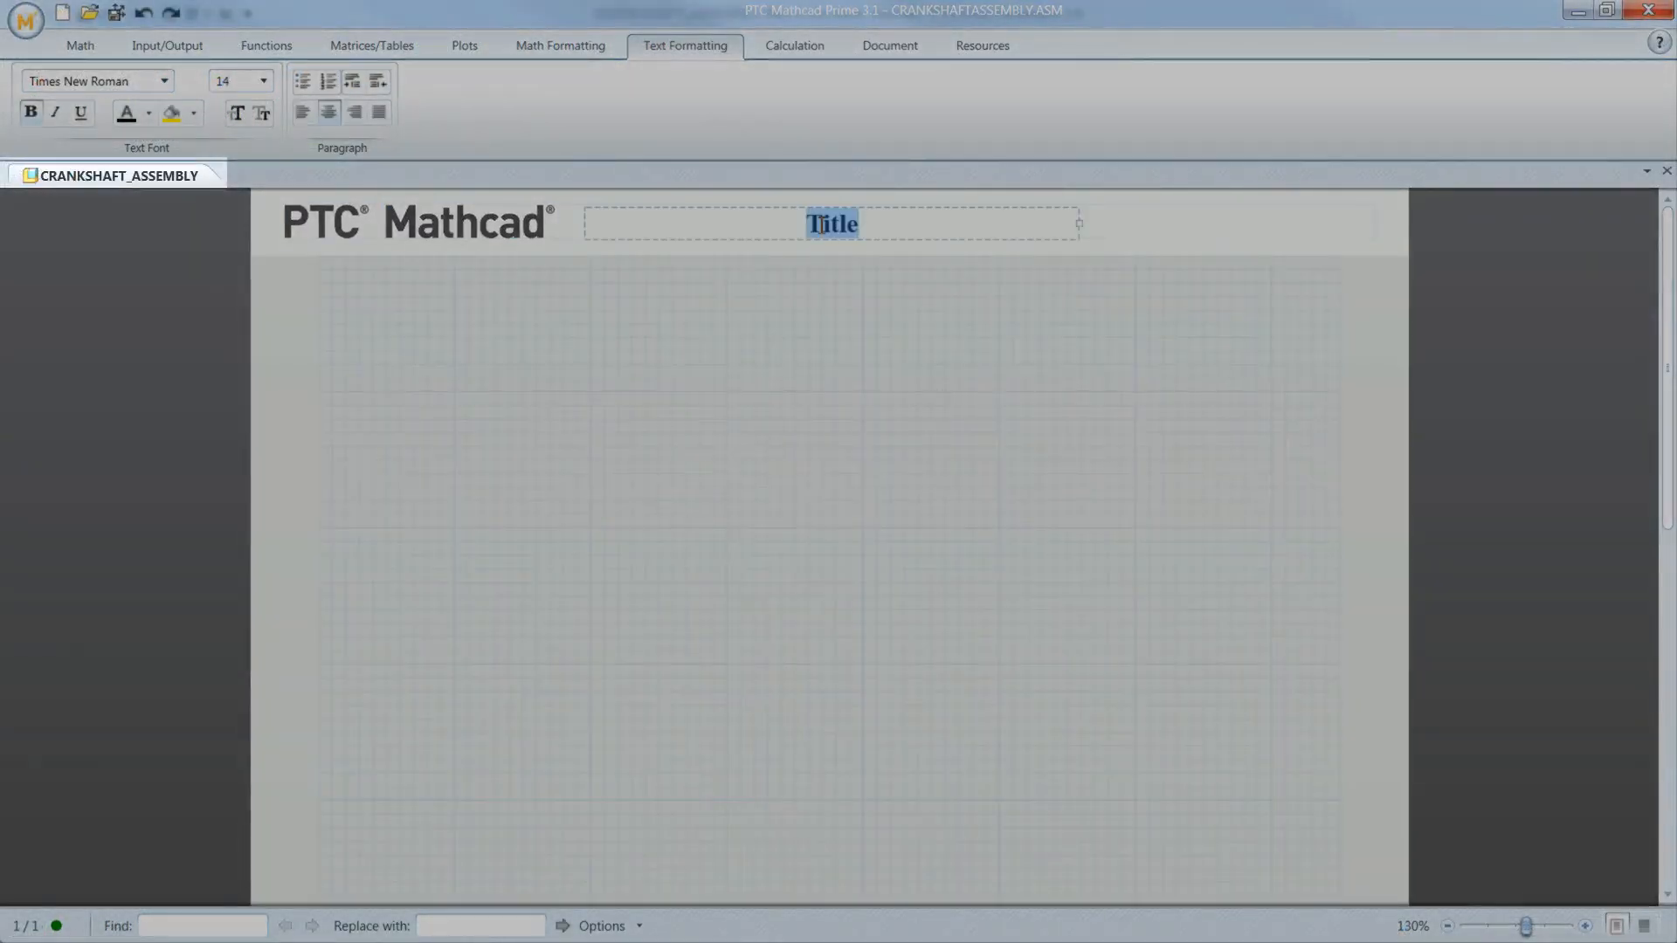
text(Piston Head Pro)
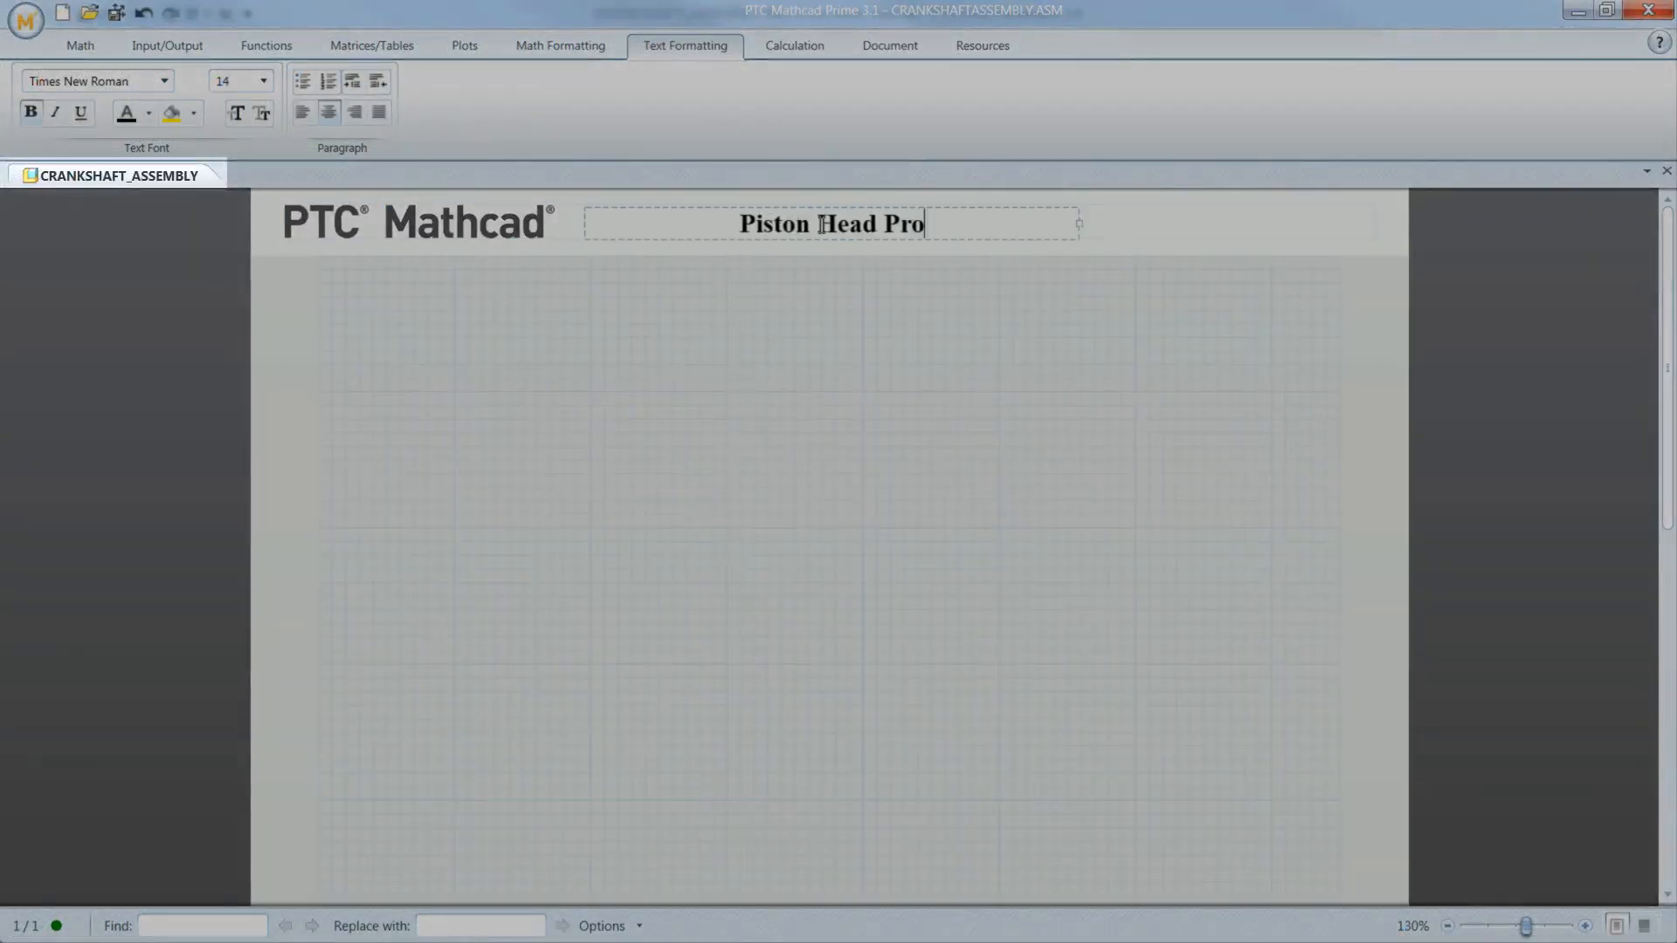
text(file Optimization)
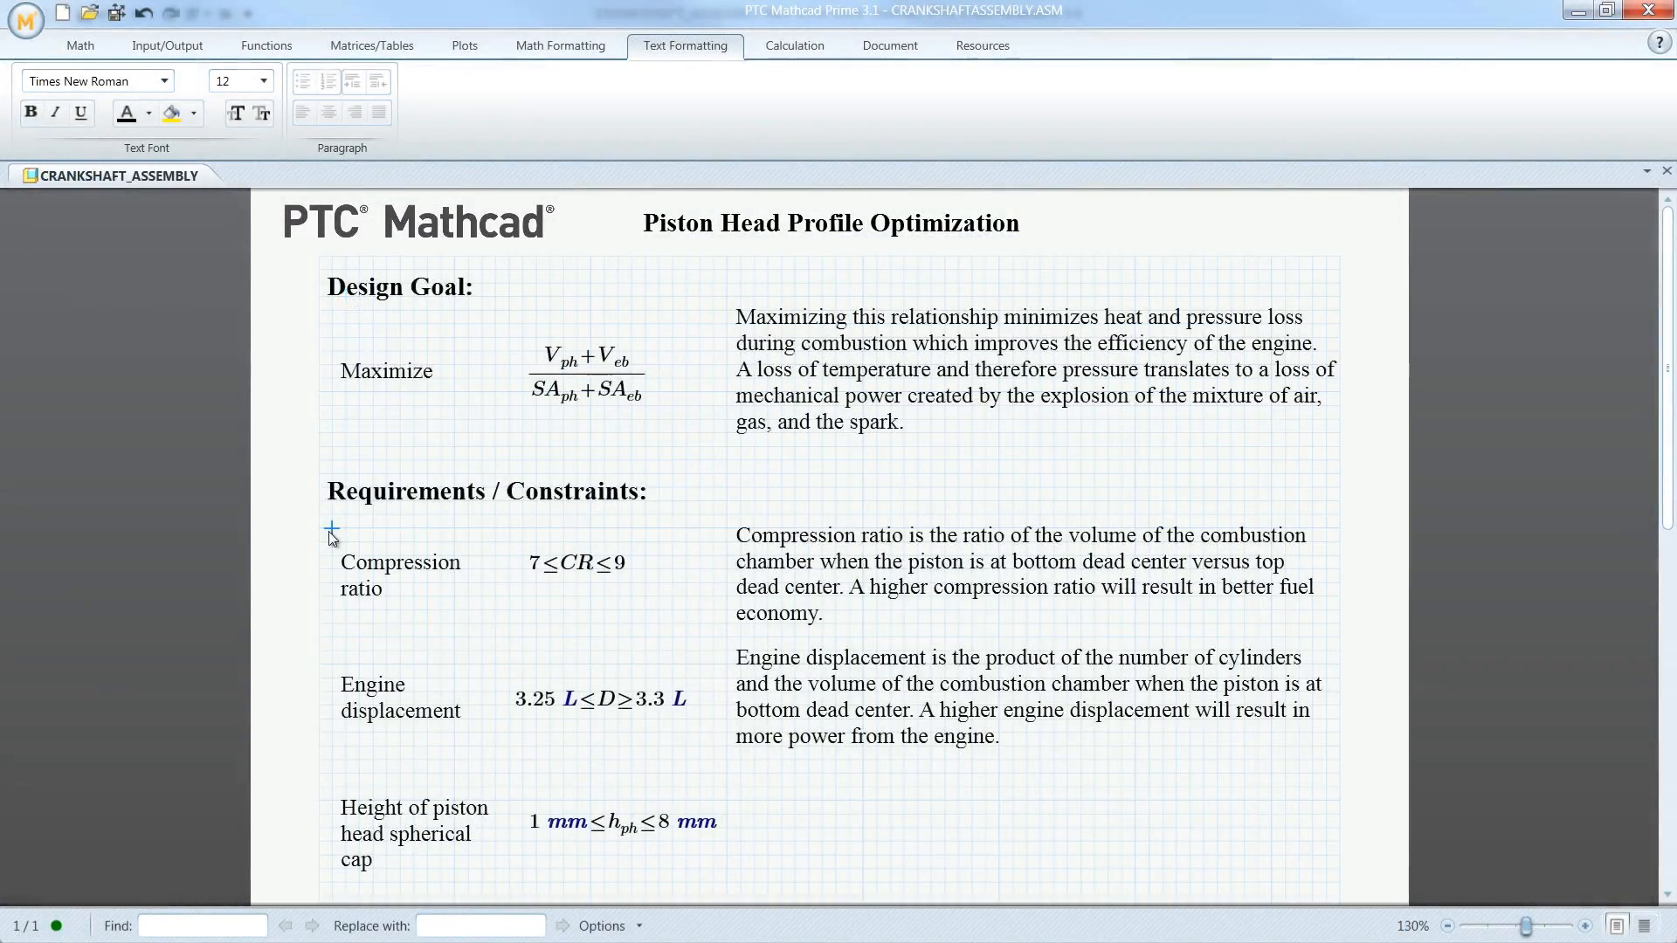
In the Given section, assign the piston bore diameter and crankshaft radius as worksheet inputs.
scroll(down, 3)
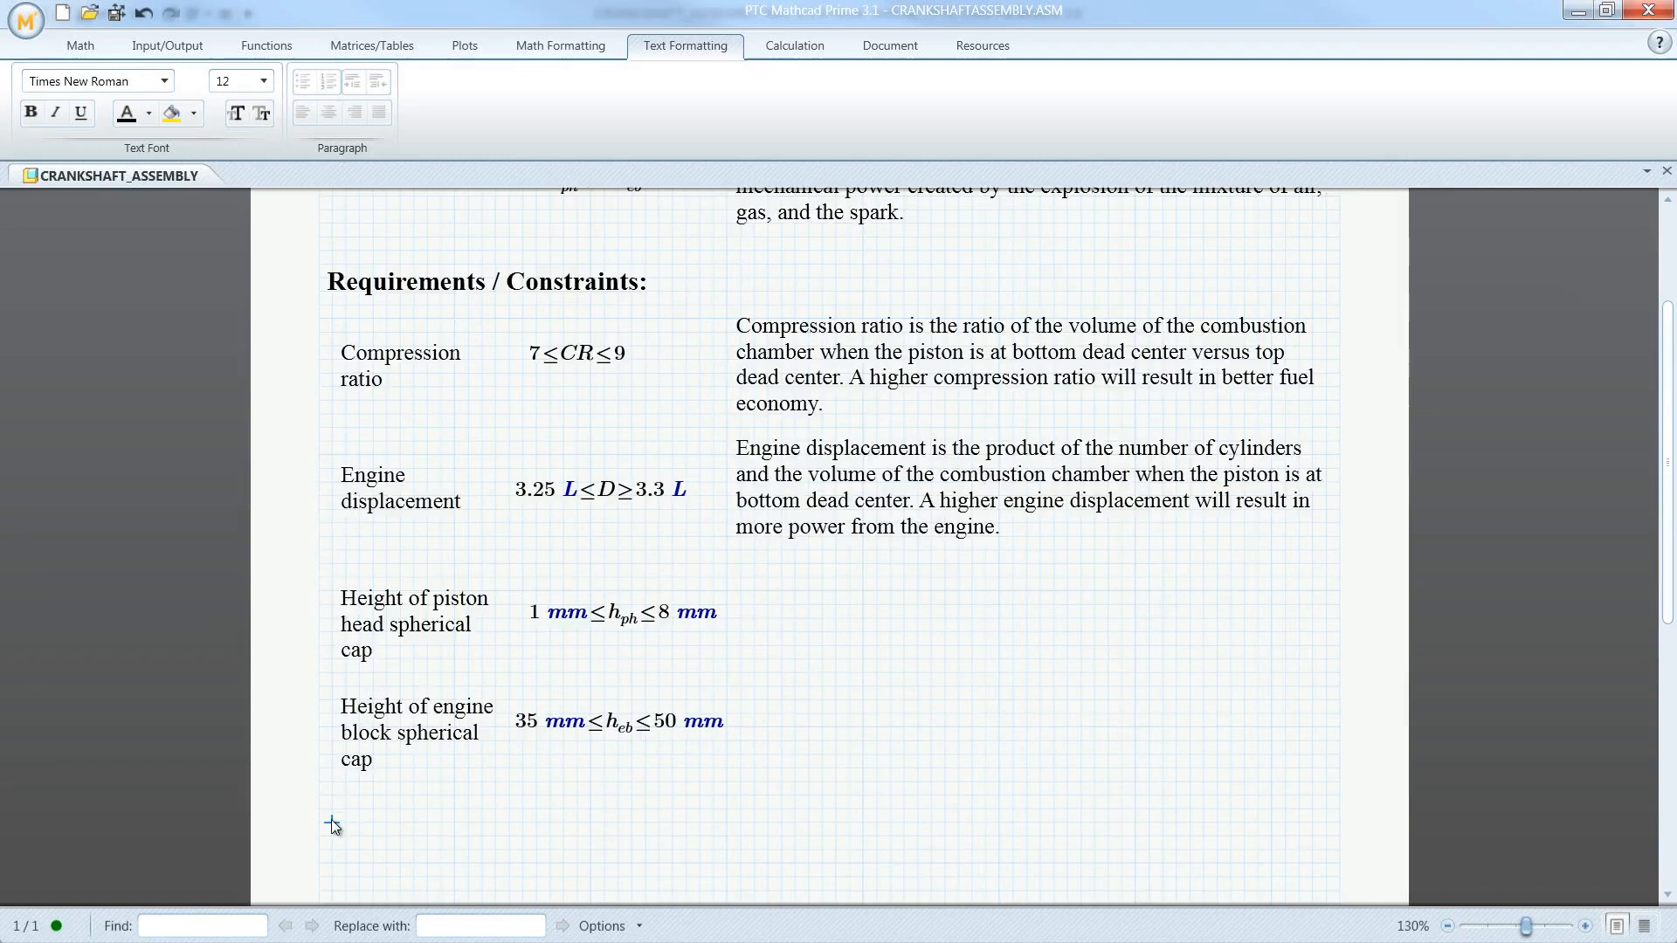
click(363, 841)
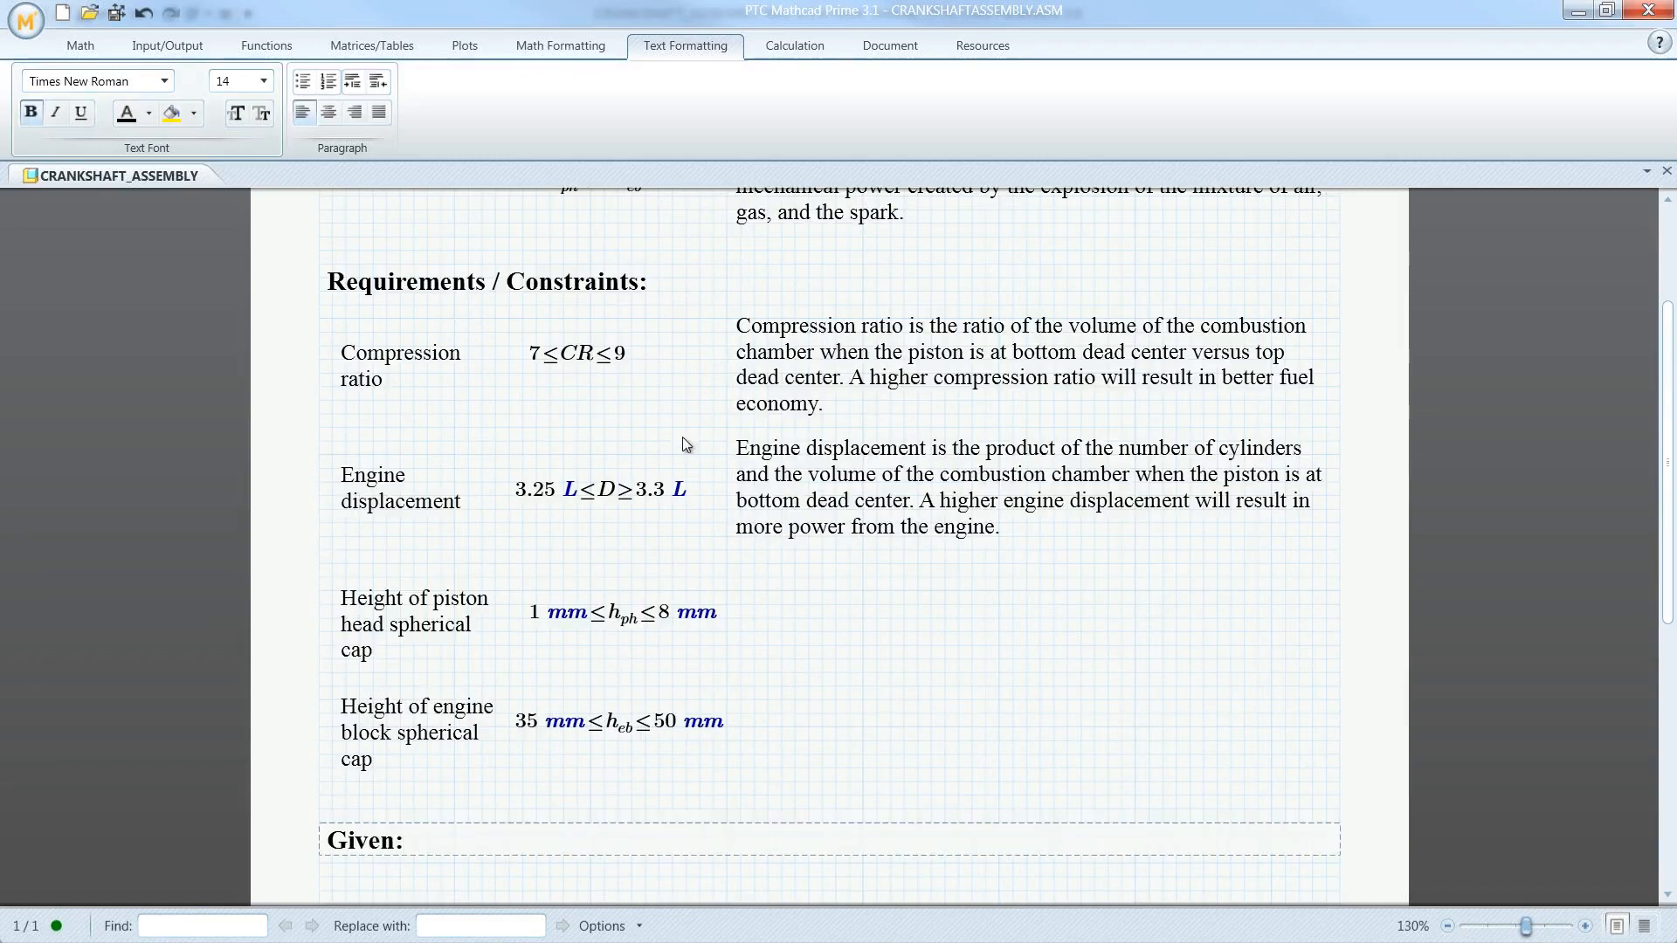
scroll(down, 3)
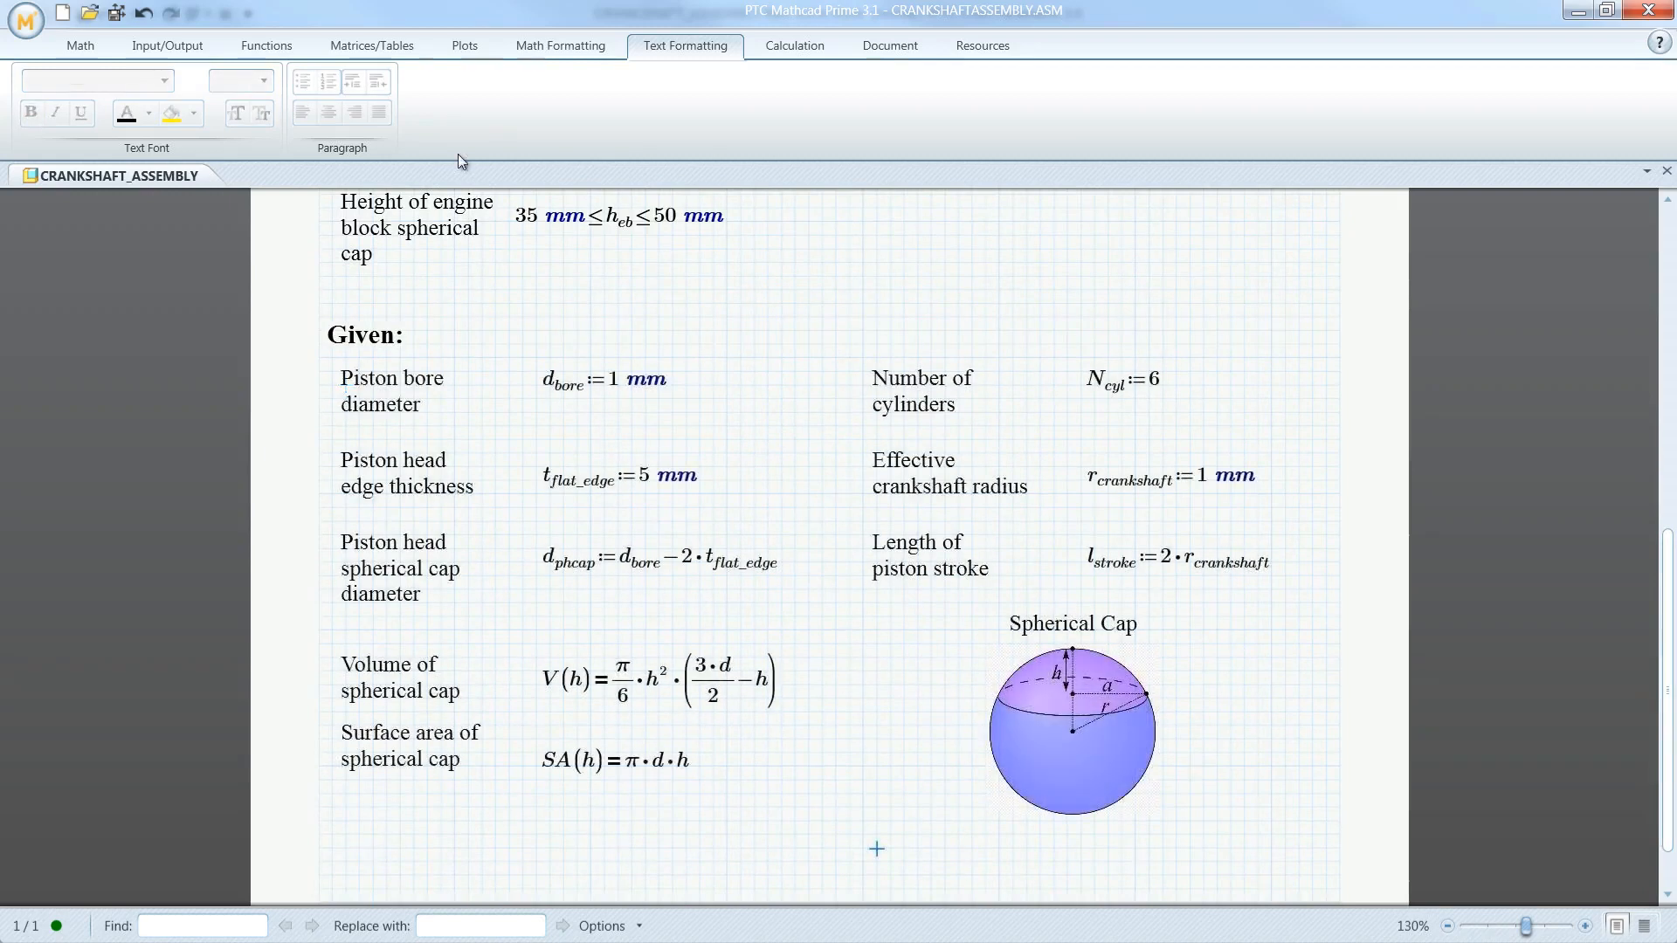
click(168, 46)
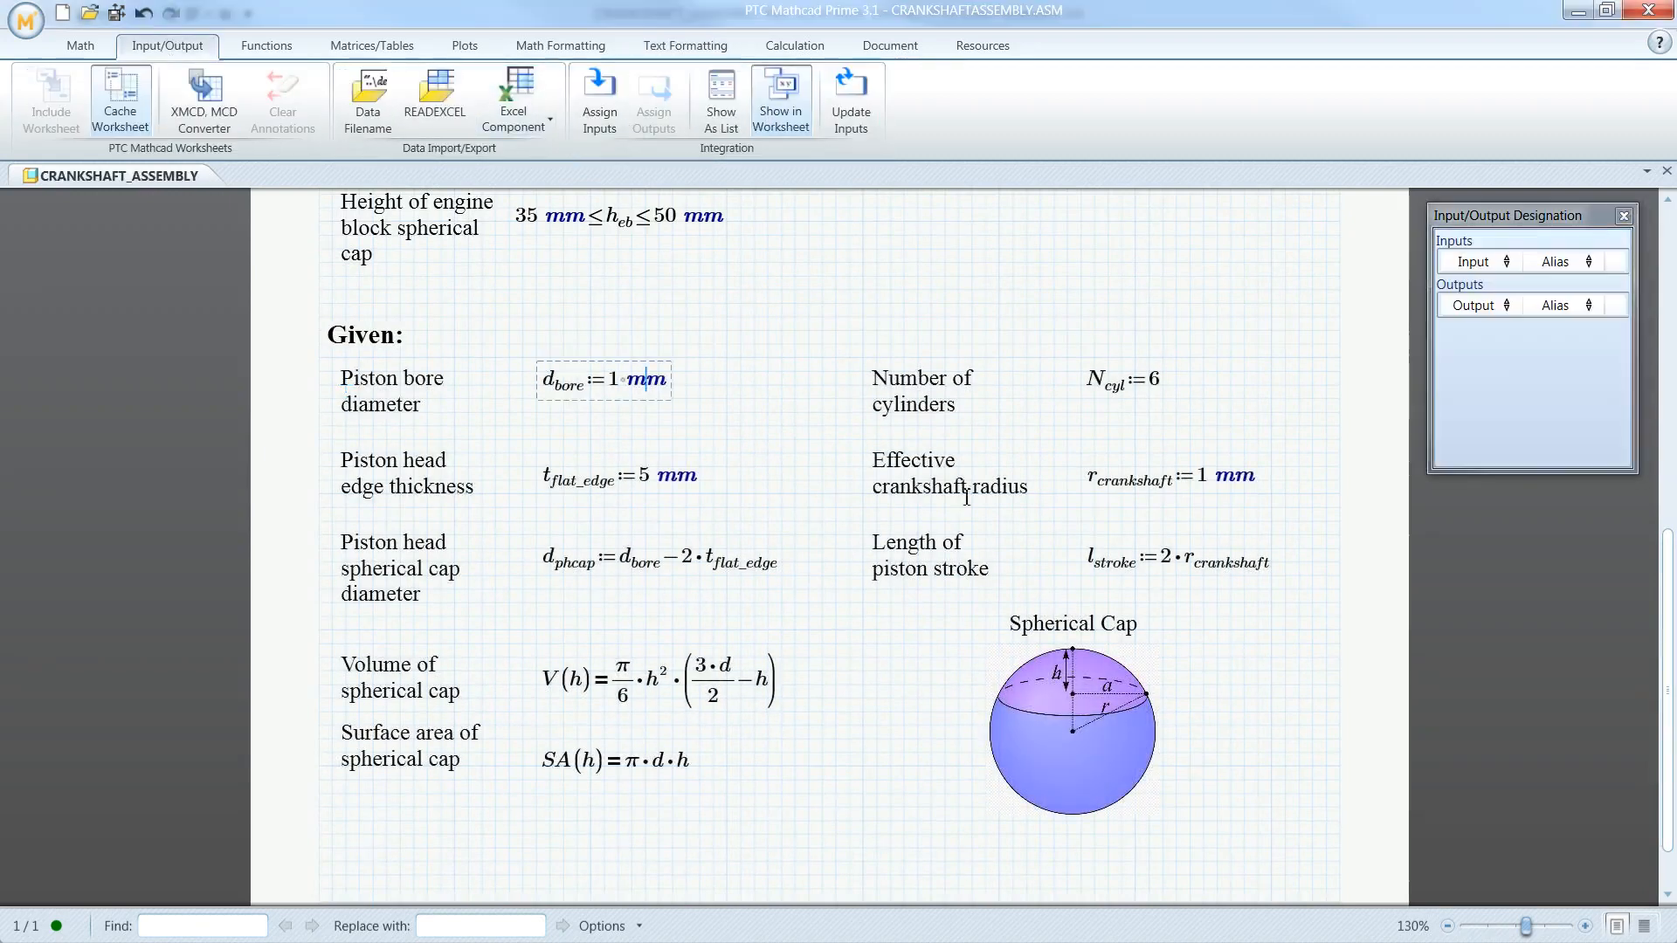
click(599, 102)
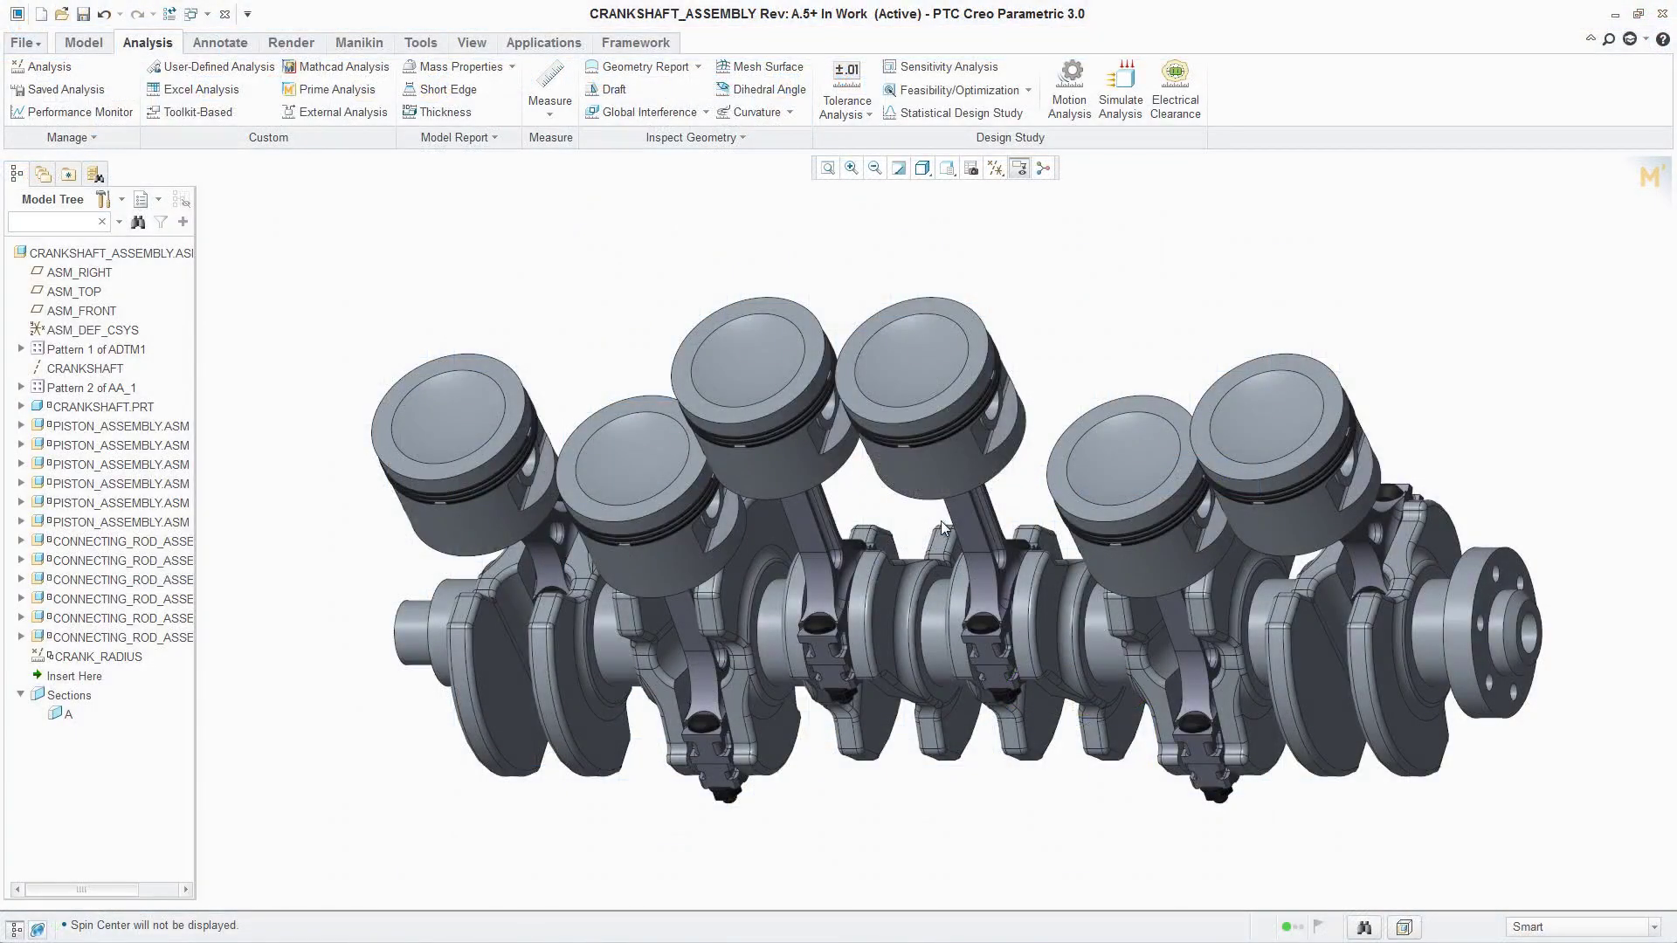
Add the relation RCRANKSHAFT:MATHCAD=DISTANCE:FID_CRANK_RADIUS in the assembly relations.
click(657, 112)
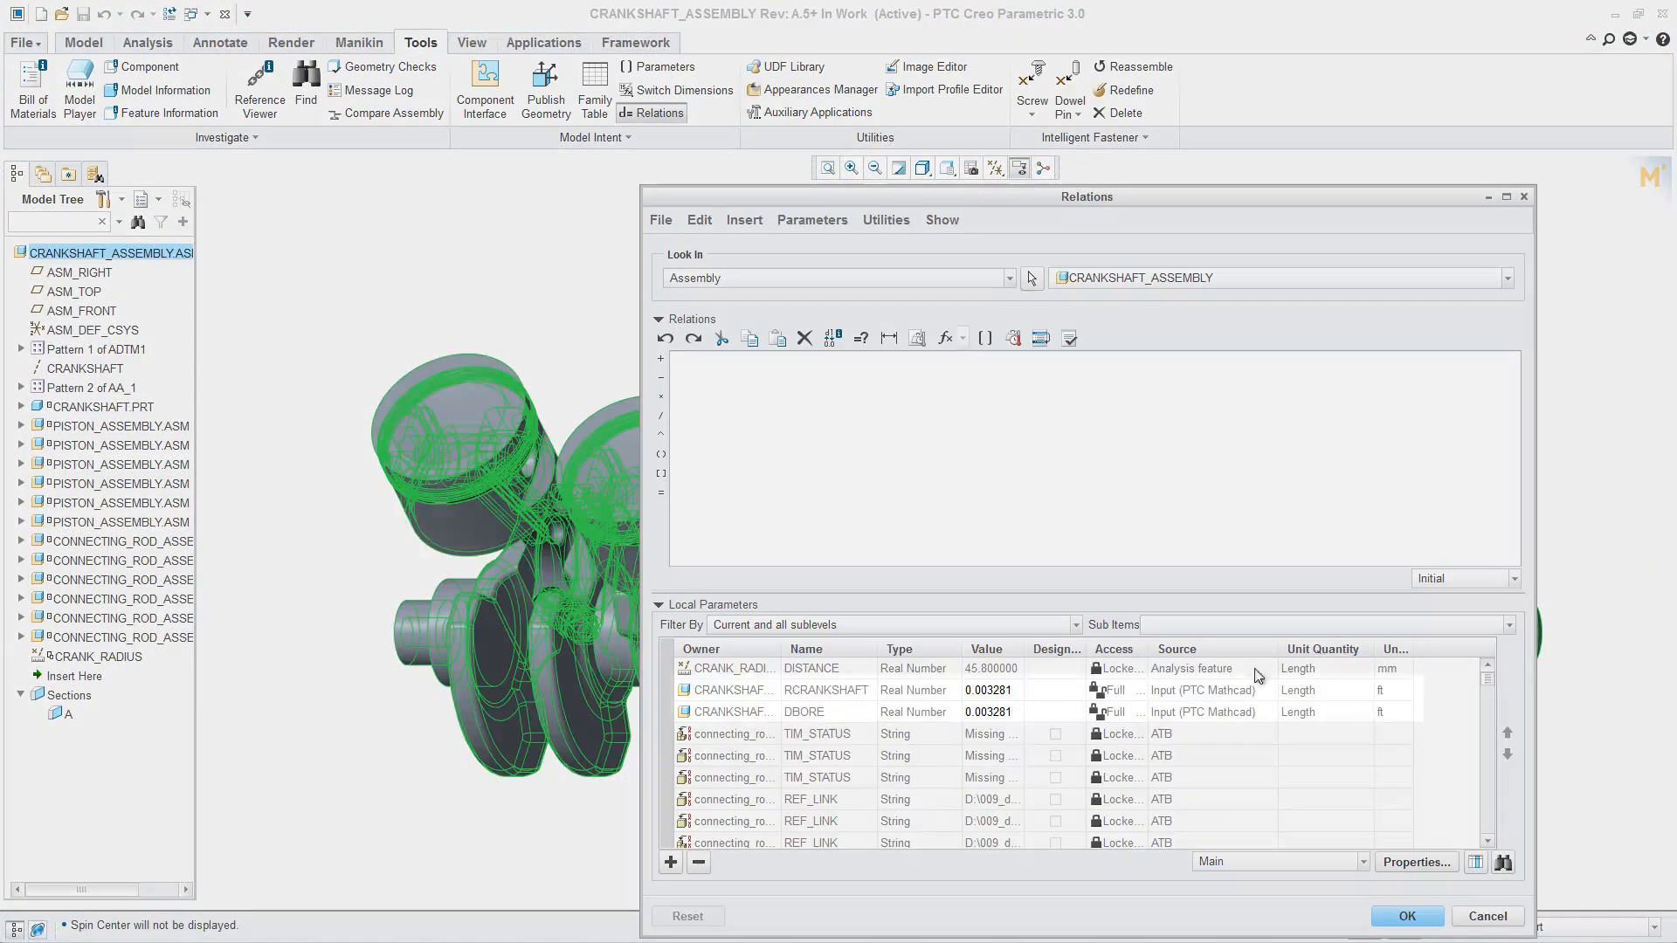
double_click(825, 690)
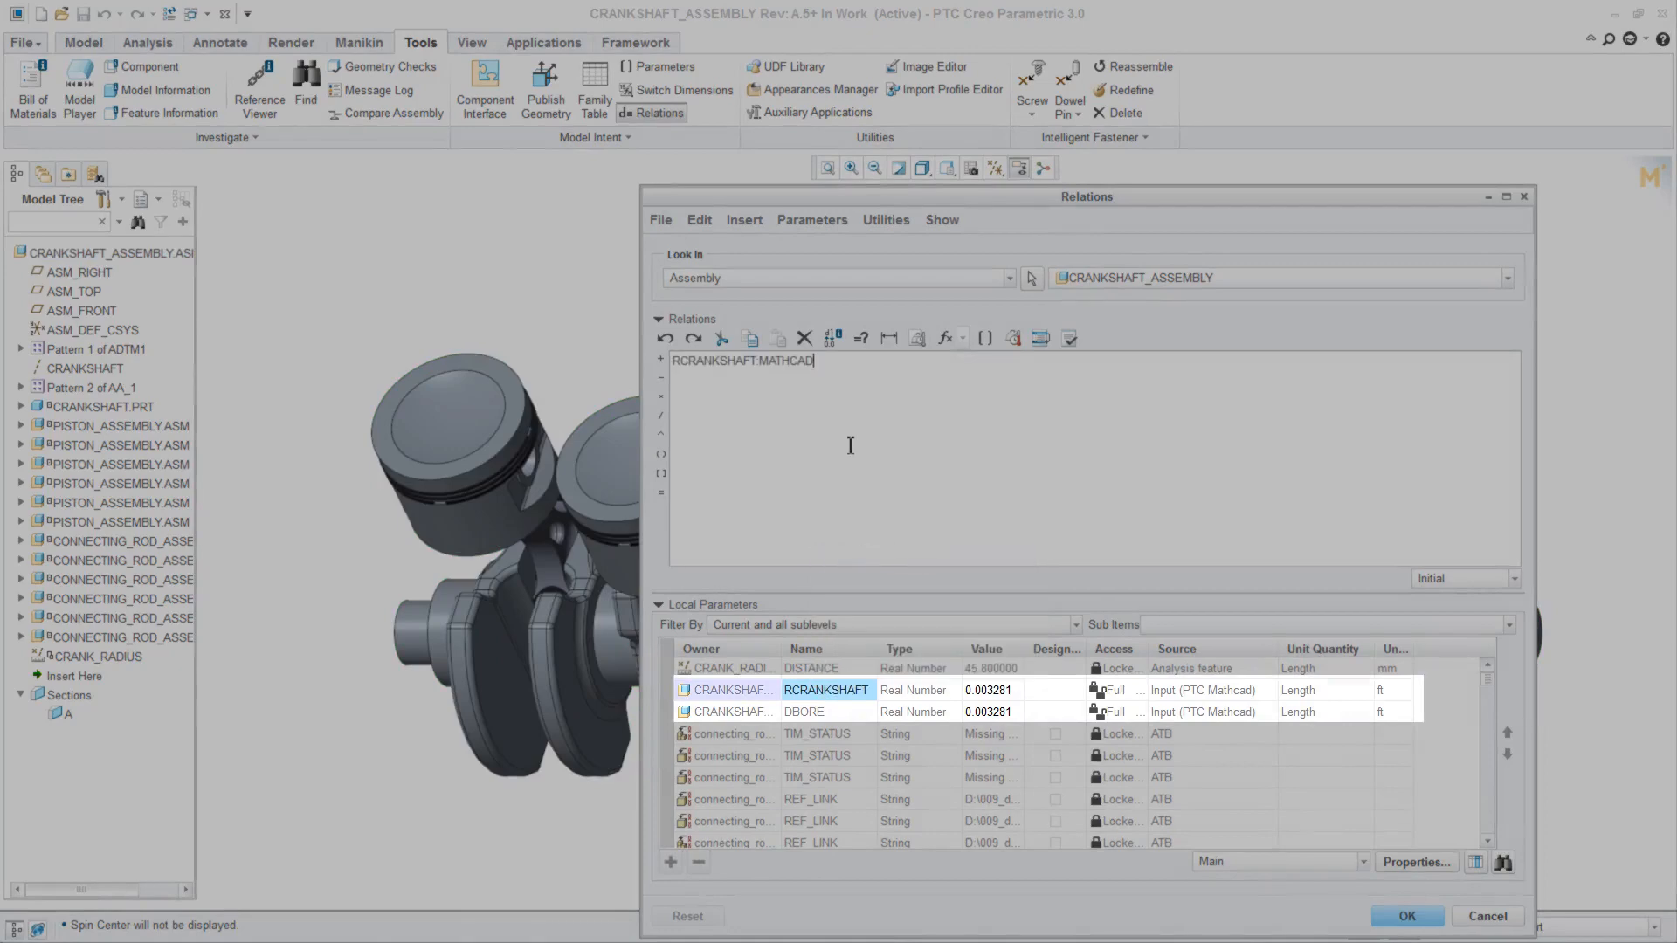
right_click(813, 667)
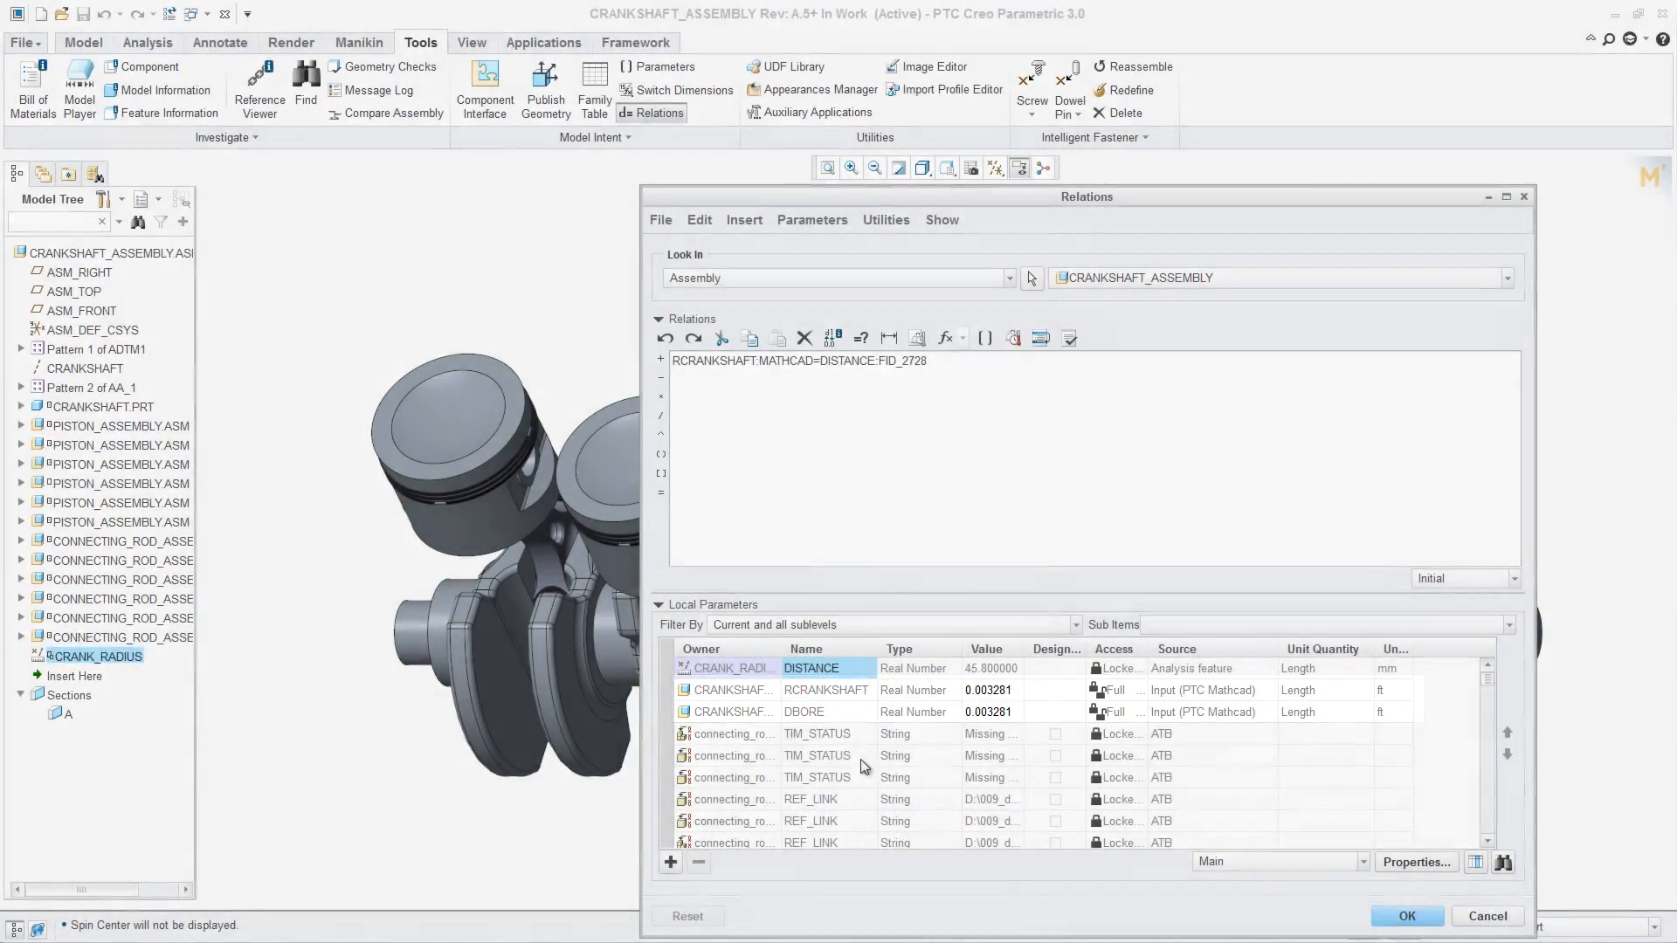
click(1008, 278)
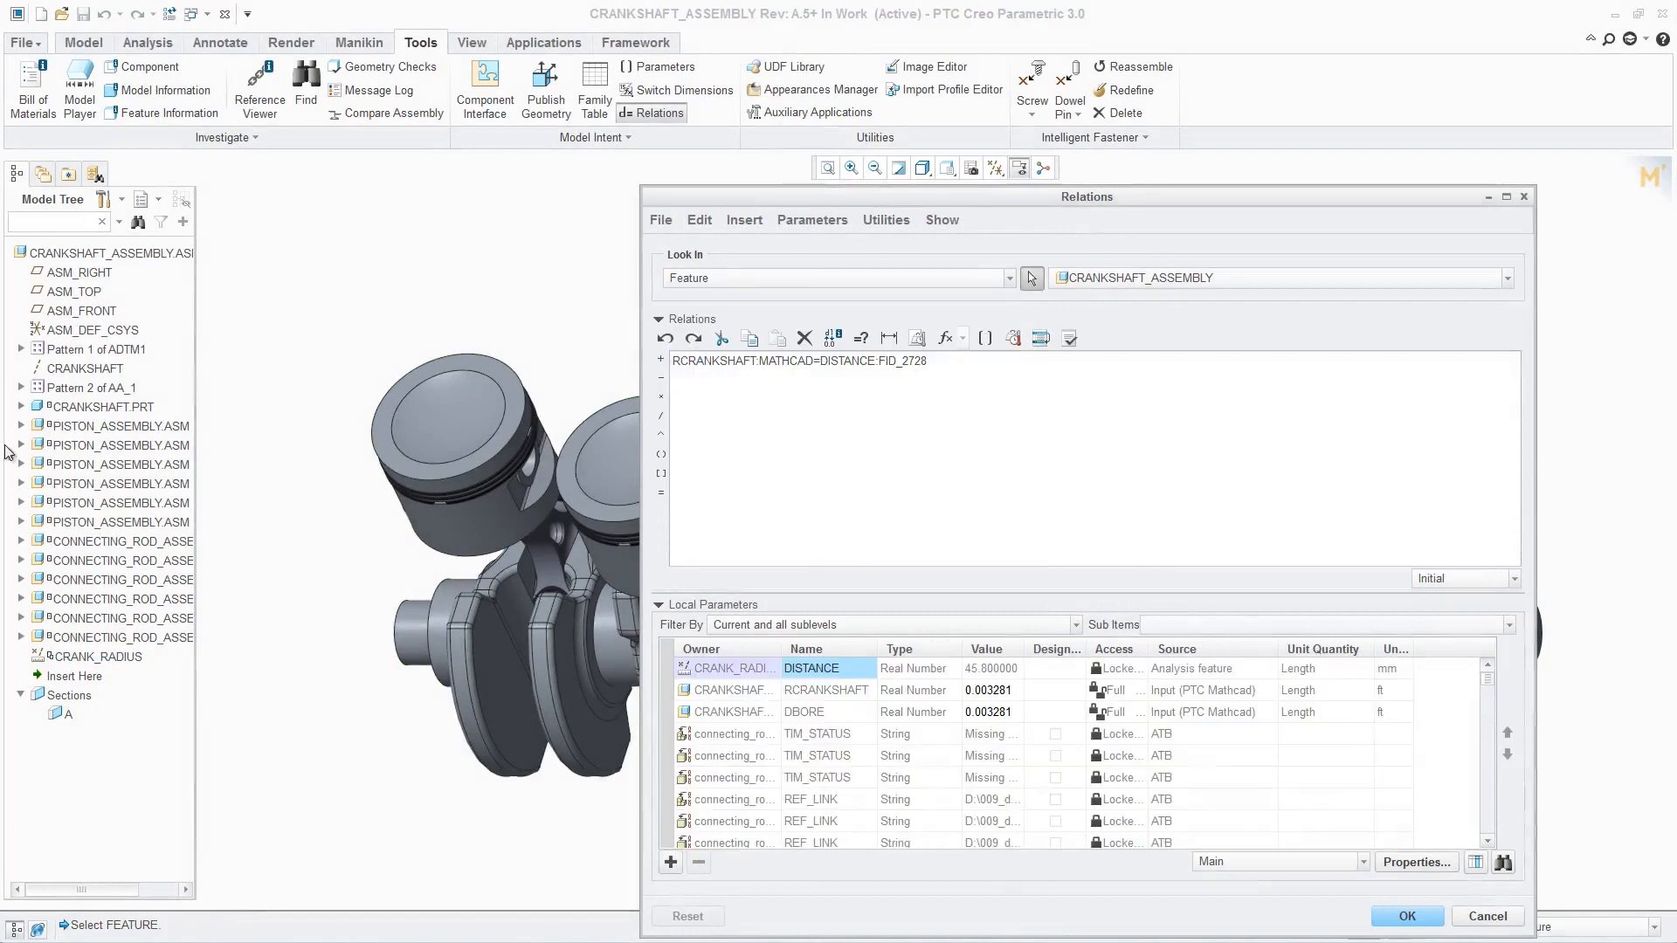
Add DBORE:MATHCAD=d1:2 from the piston head feature and accept the relations.
click(21, 424)
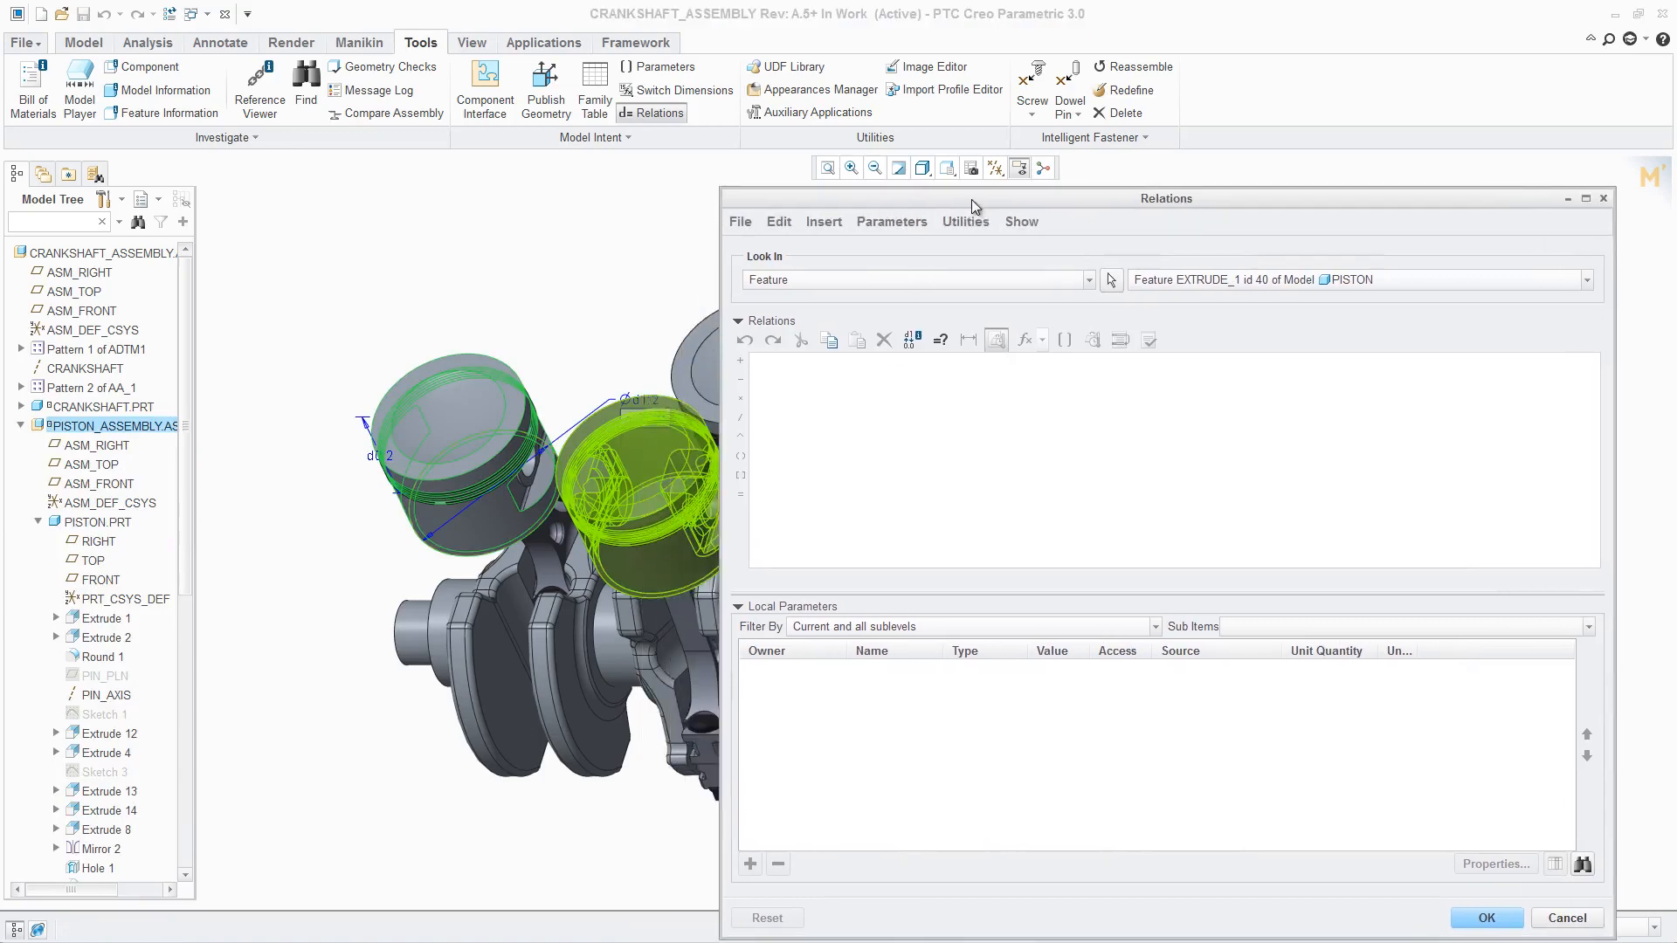
click(1088, 280)
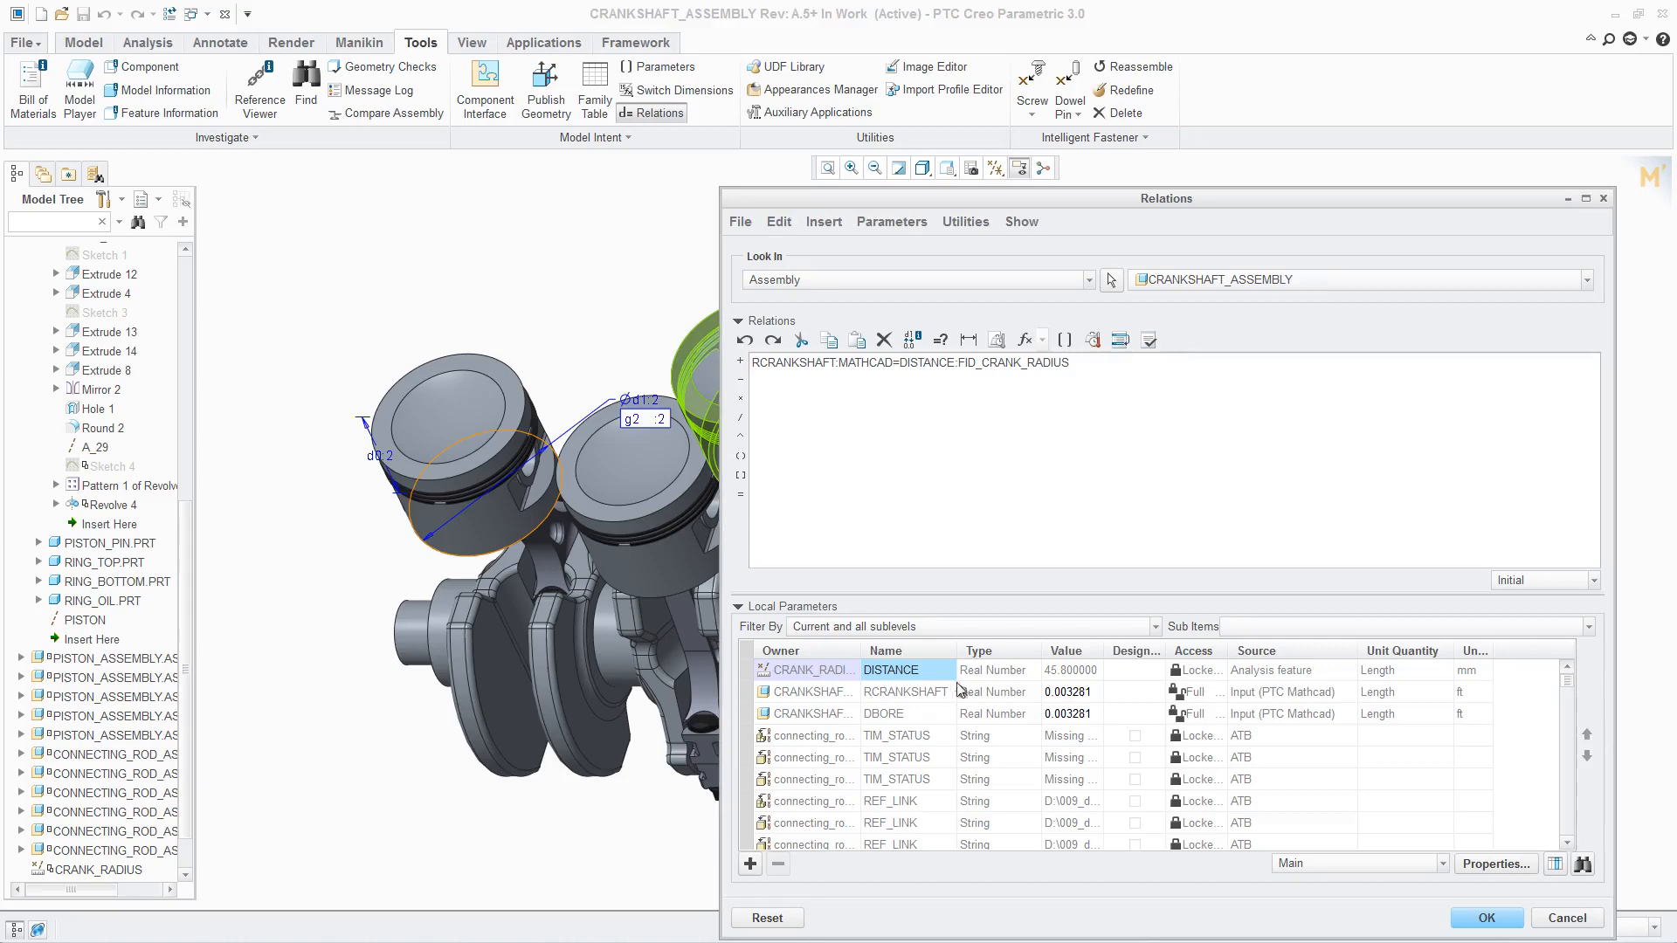
double_click(884, 713)
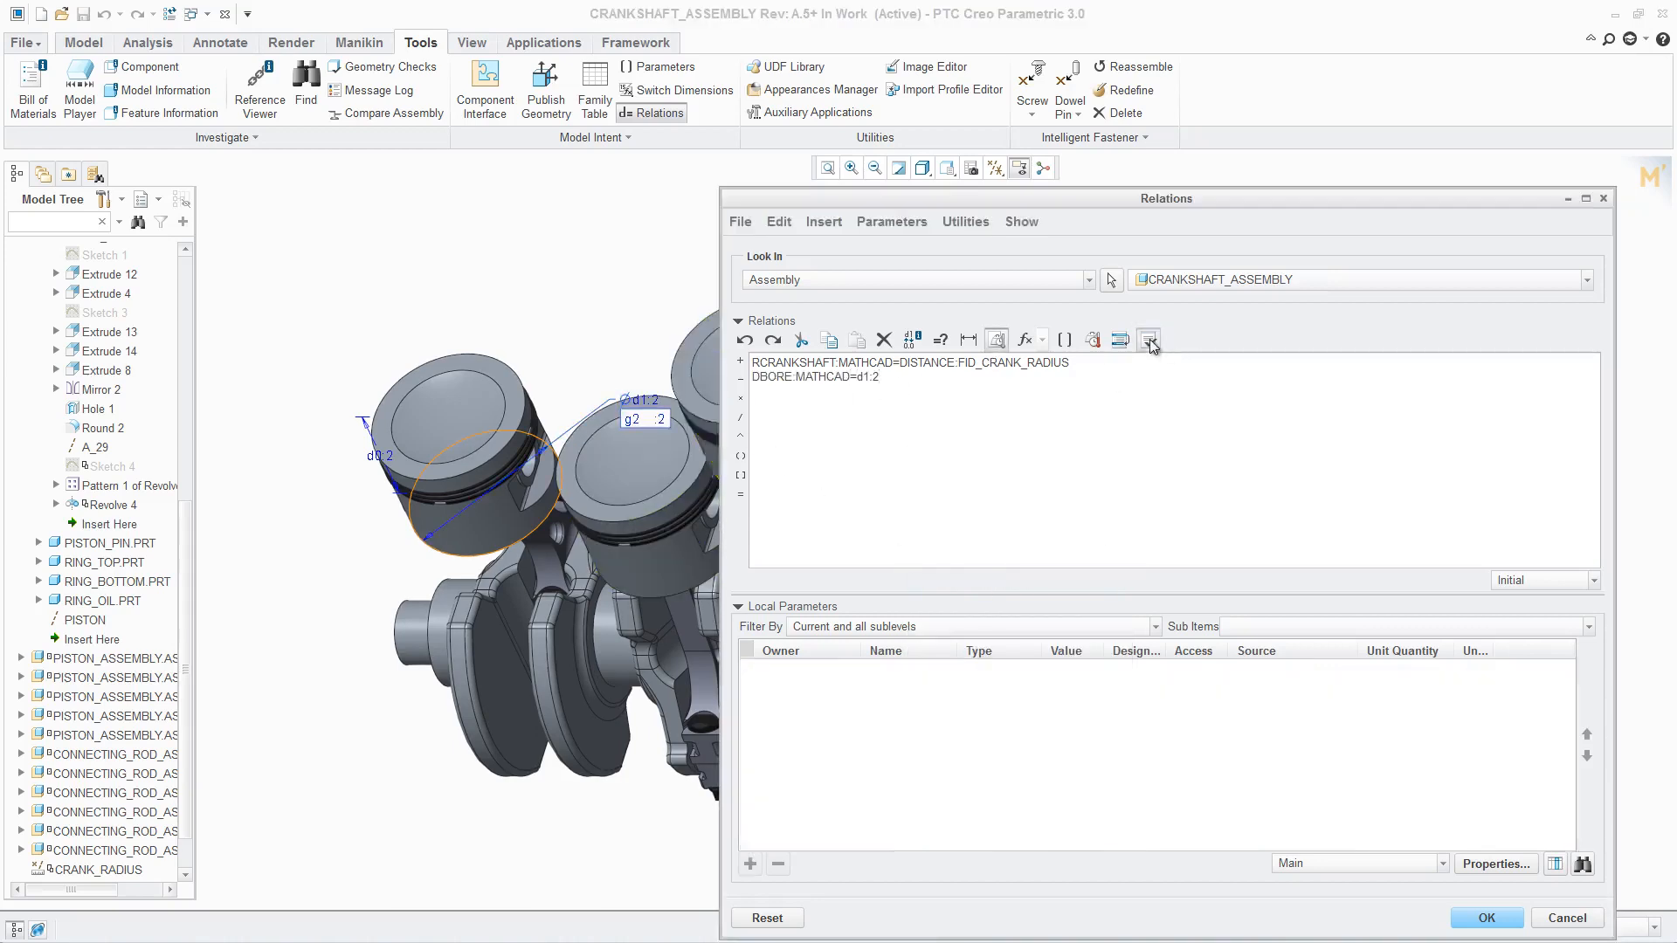
click(1485, 917)
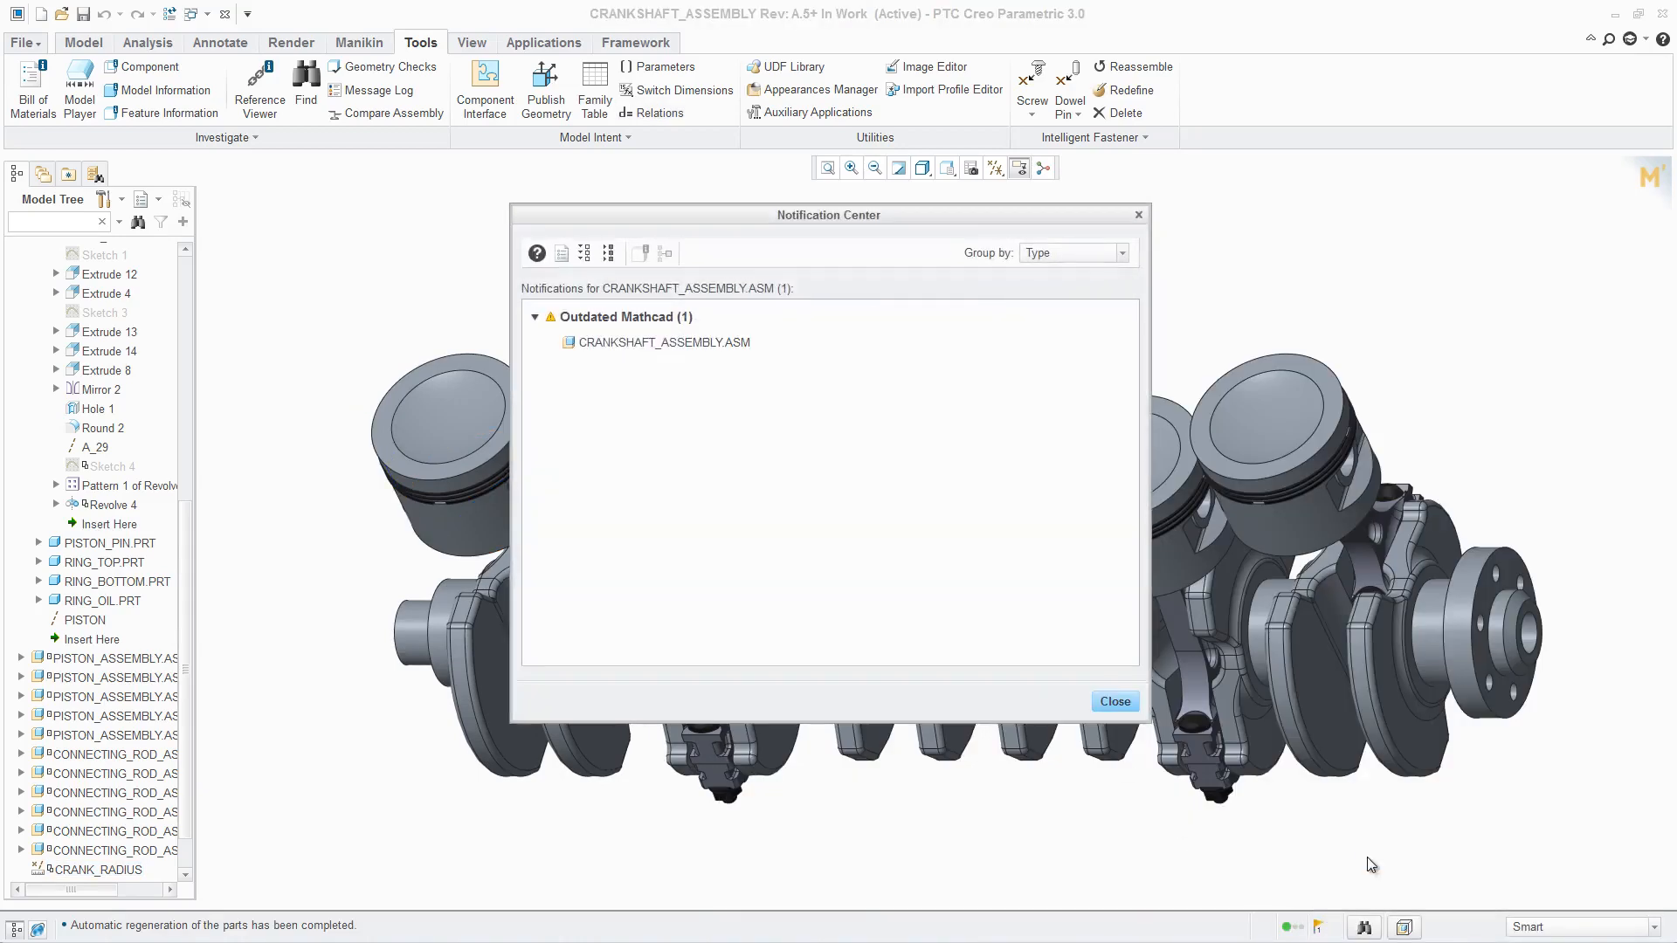
Dismiss the Outdated Mathcad notification and return to the embedded worksheet.
click(1113, 701)
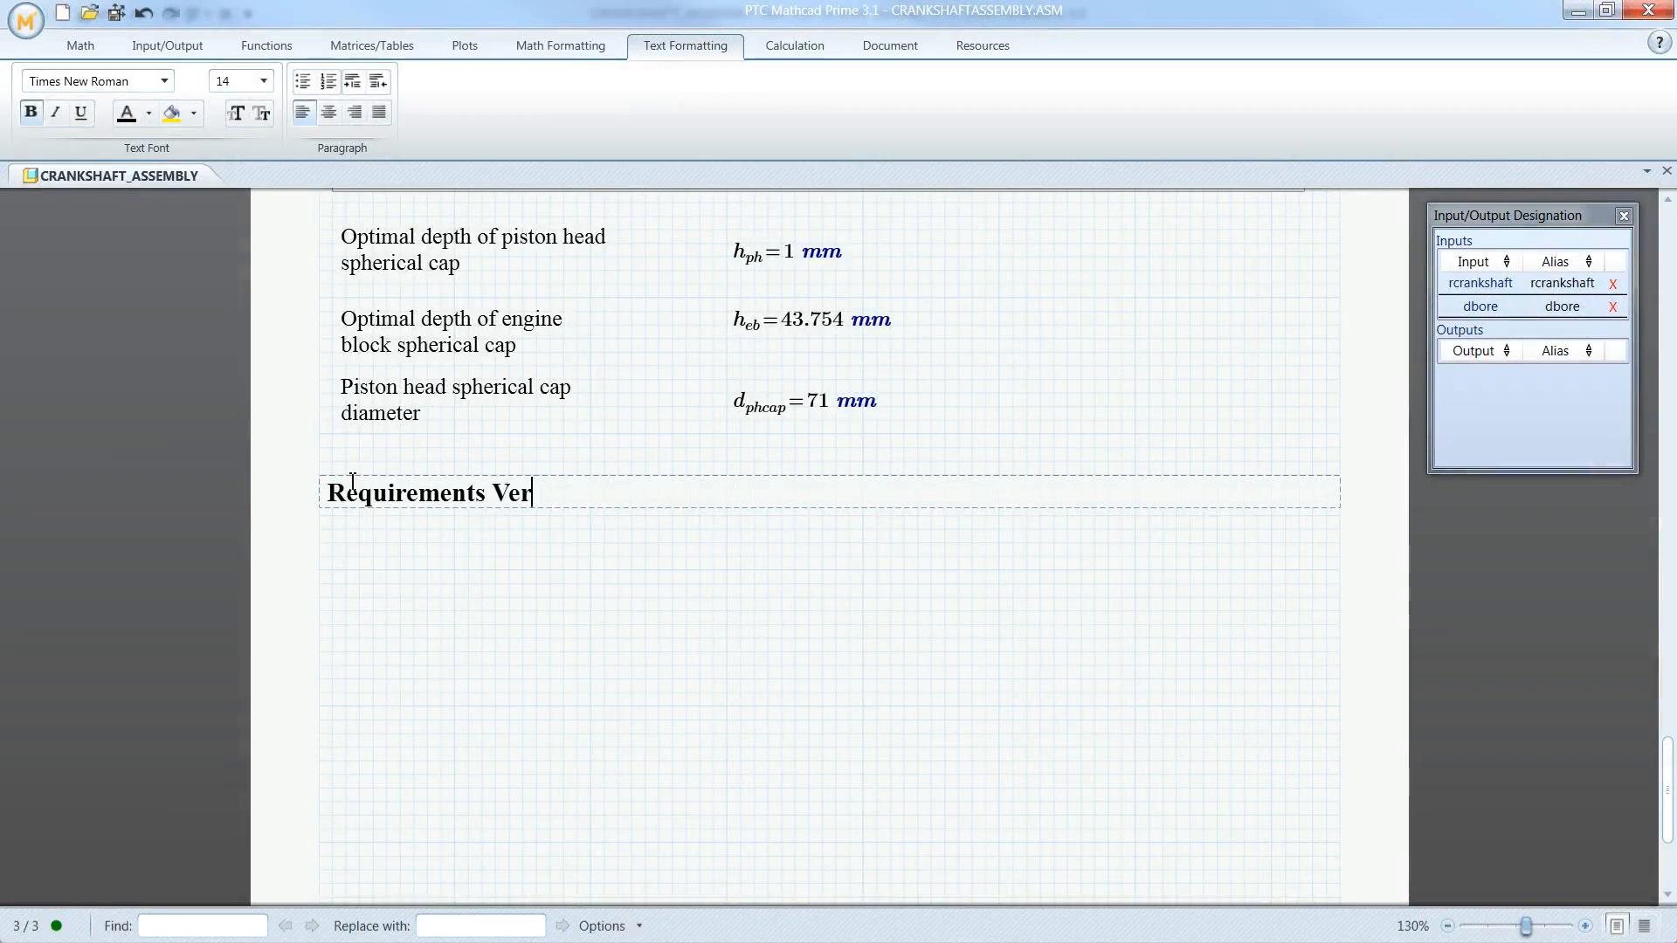
Complete the Requirements Verification heading and checks so all four pass.
text(ification)
text(N_cyl)
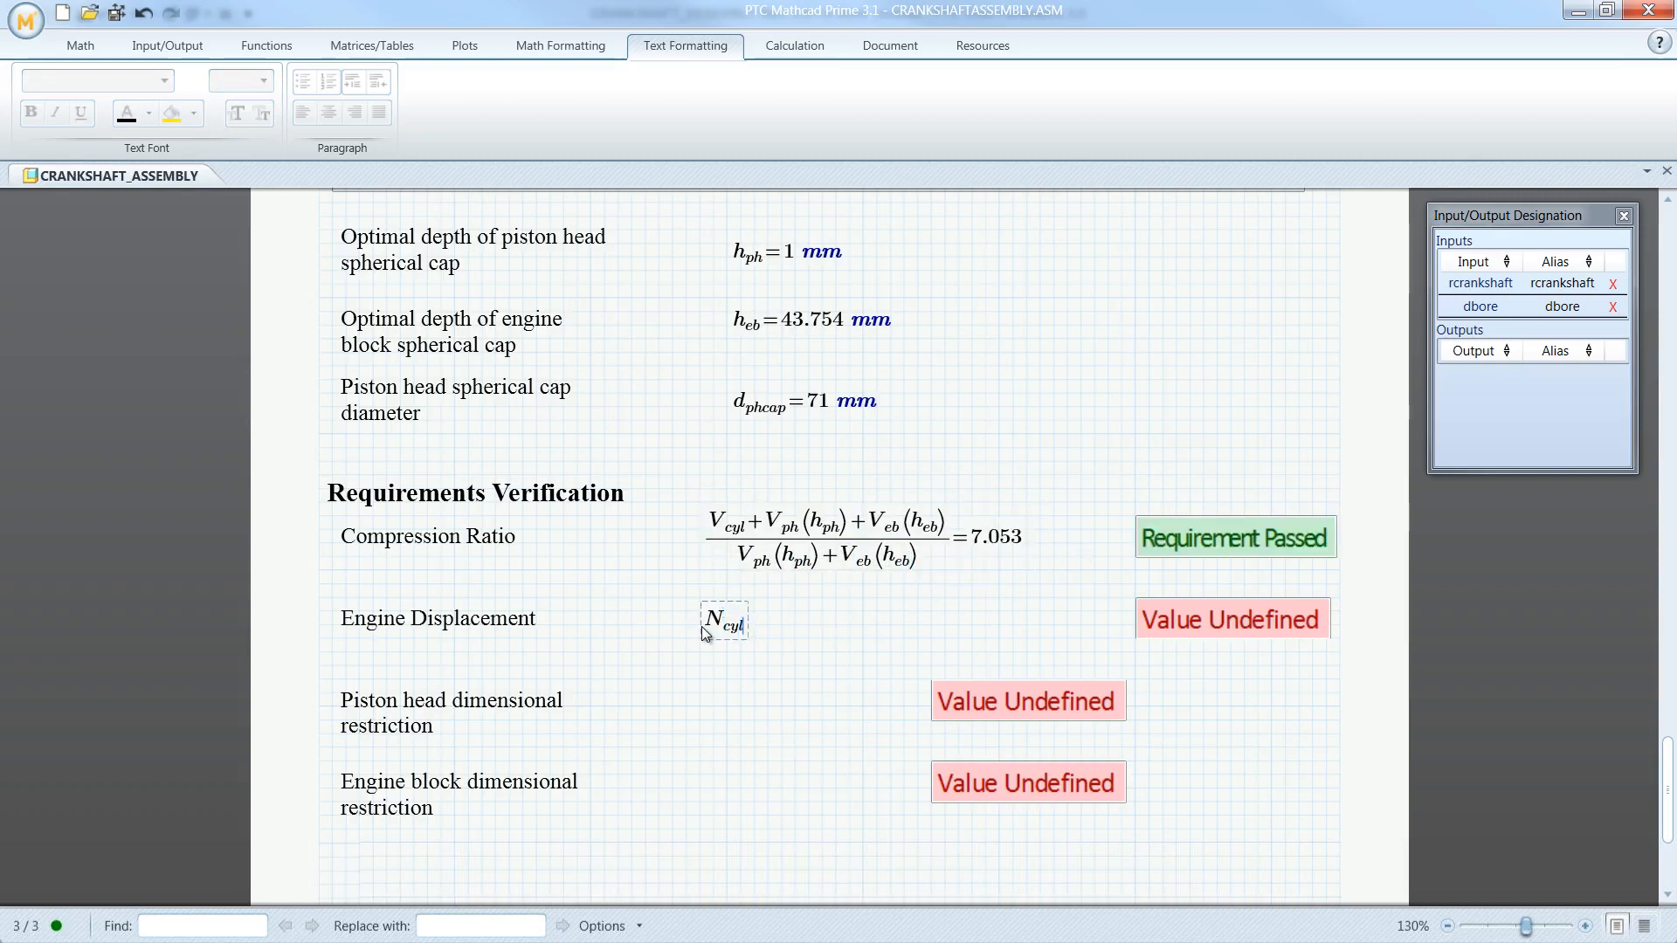
text(·(V_d))
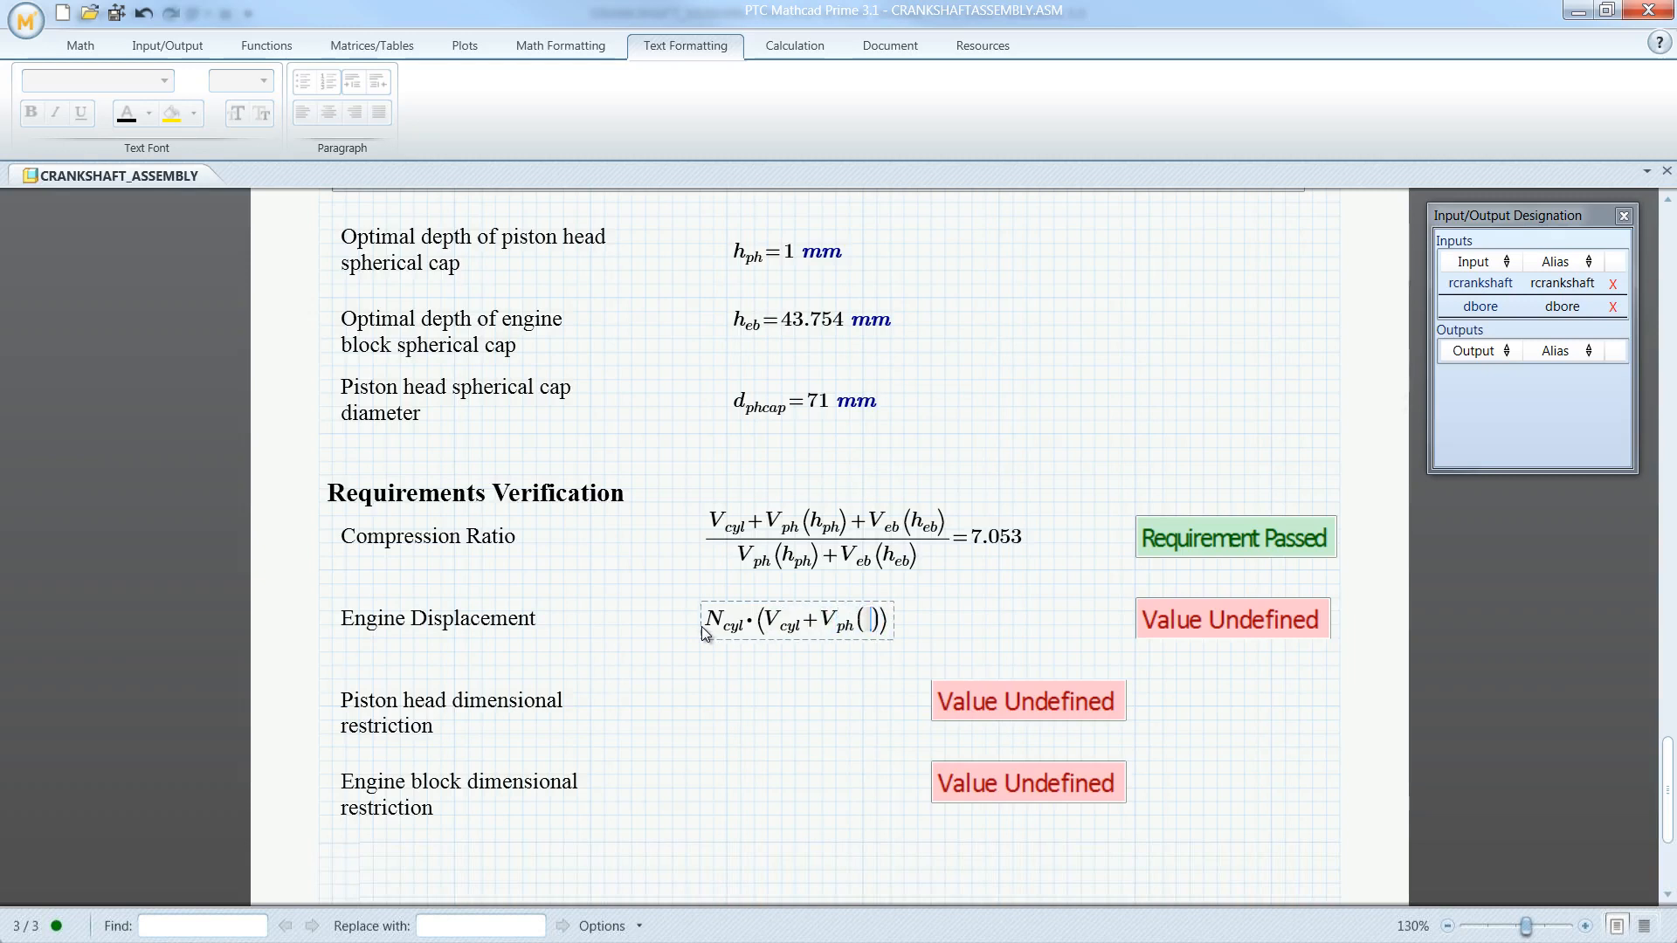
text(hph)
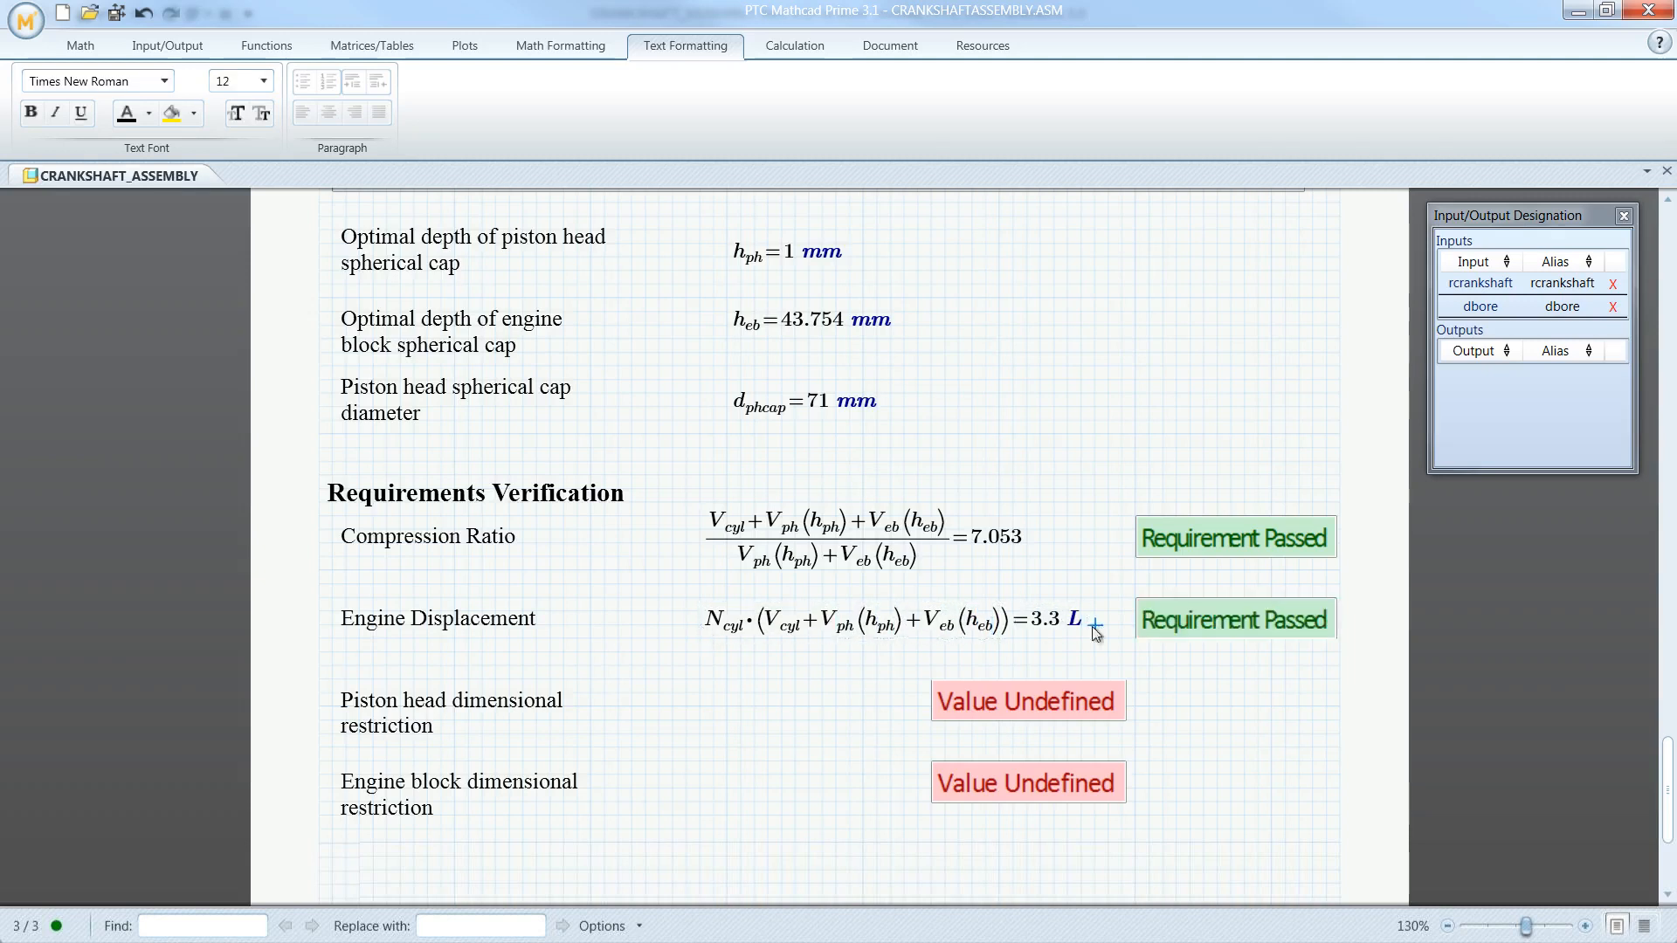
click(711, 706)
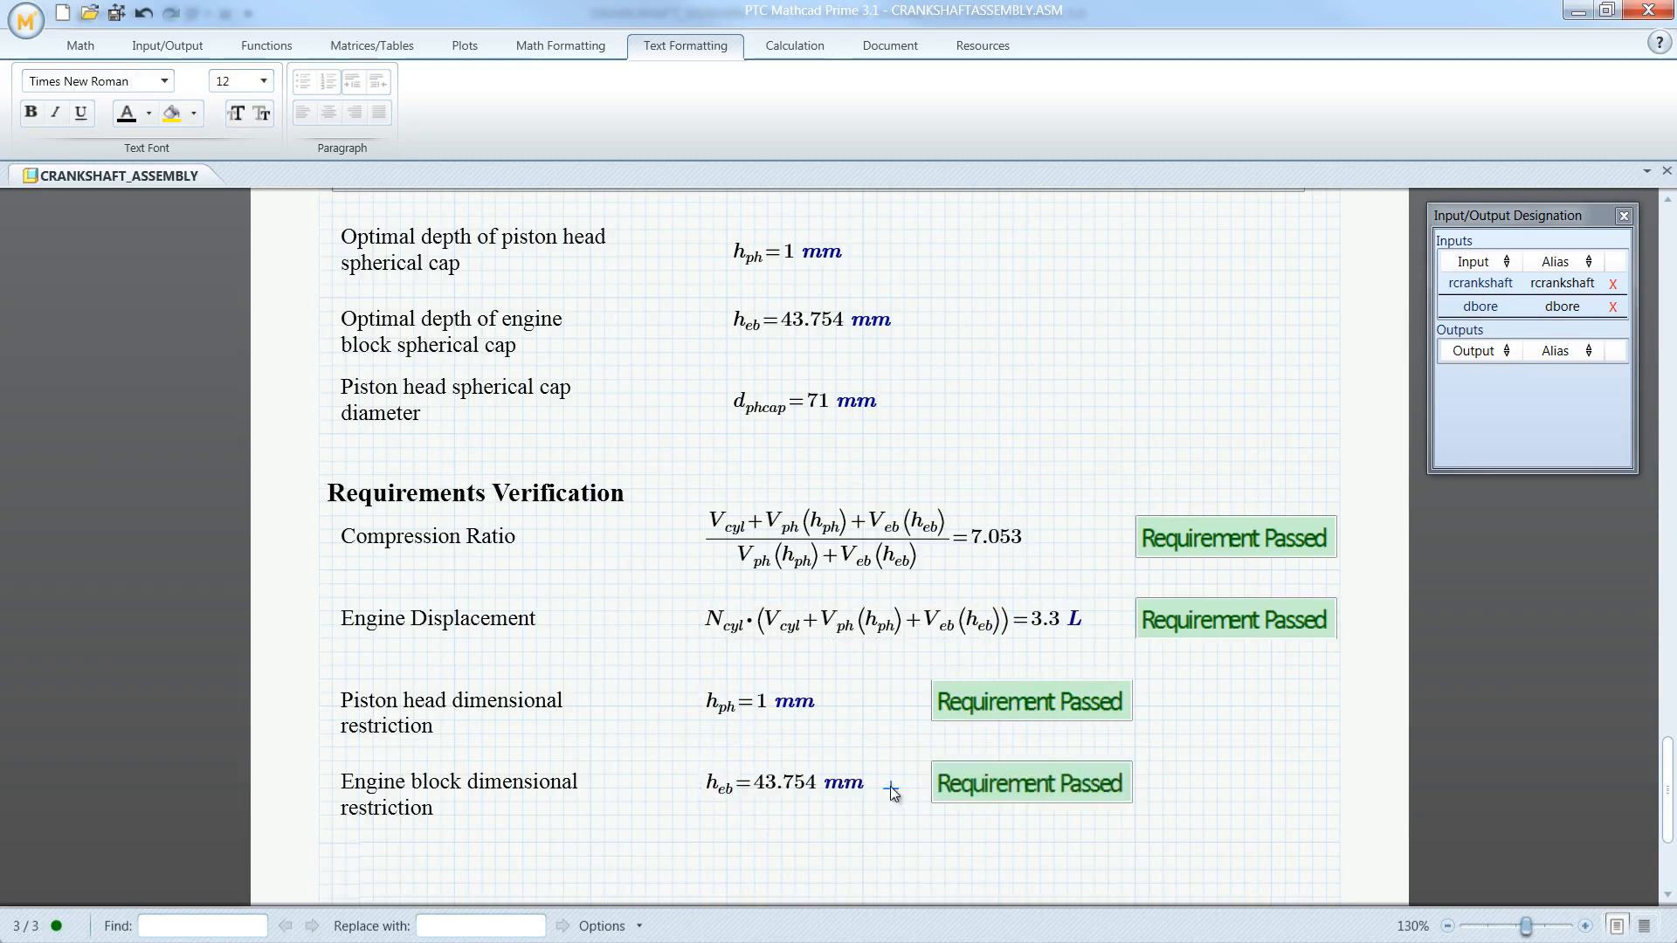
Assign cap depth h_ph and diameter d_phcap as worksheet outputs.
click(168, 45)
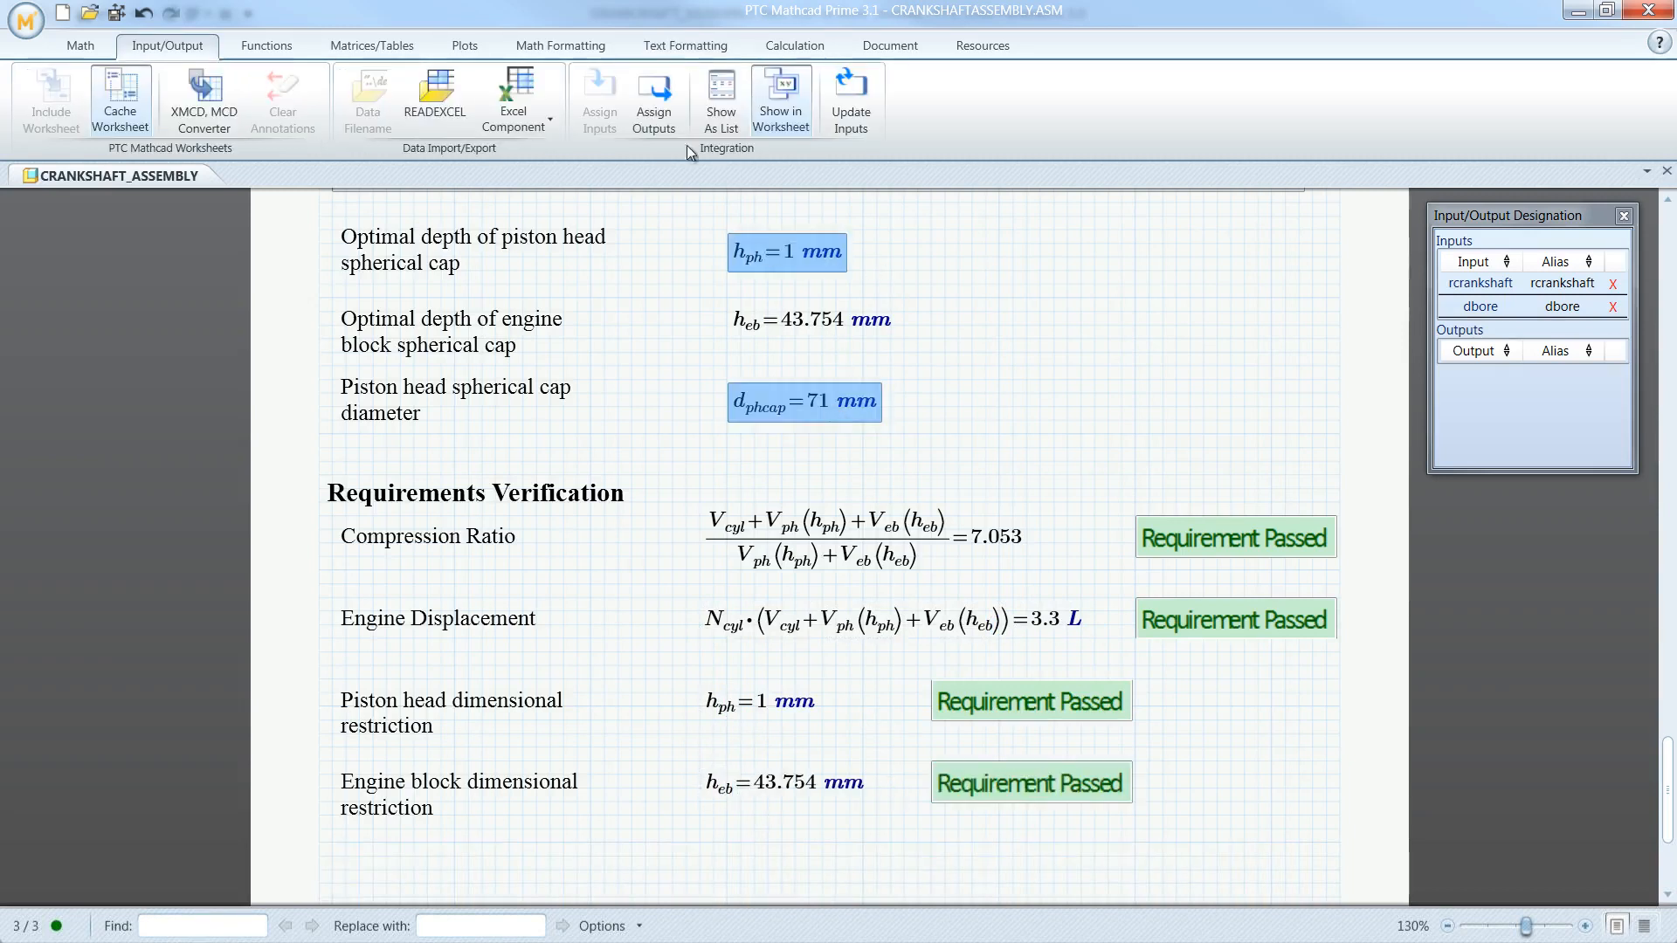
click(653, 96)
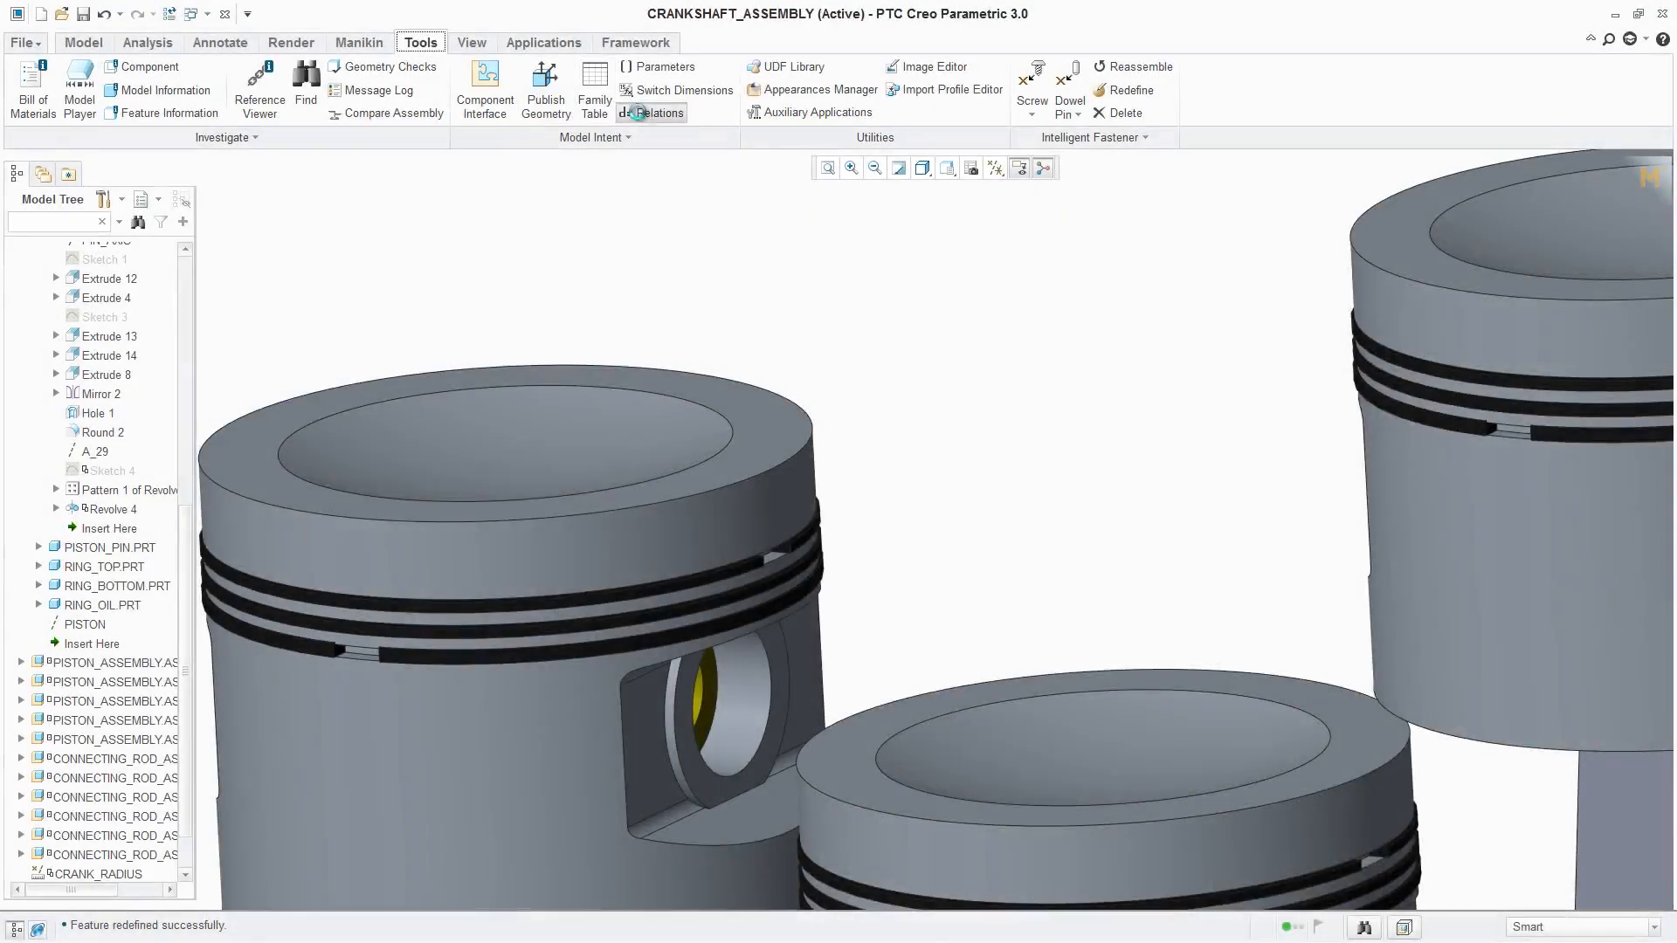
Add relation d285:2=D_PHCAP:MATHCAD/2, verify it and accept.
click(658, 114)
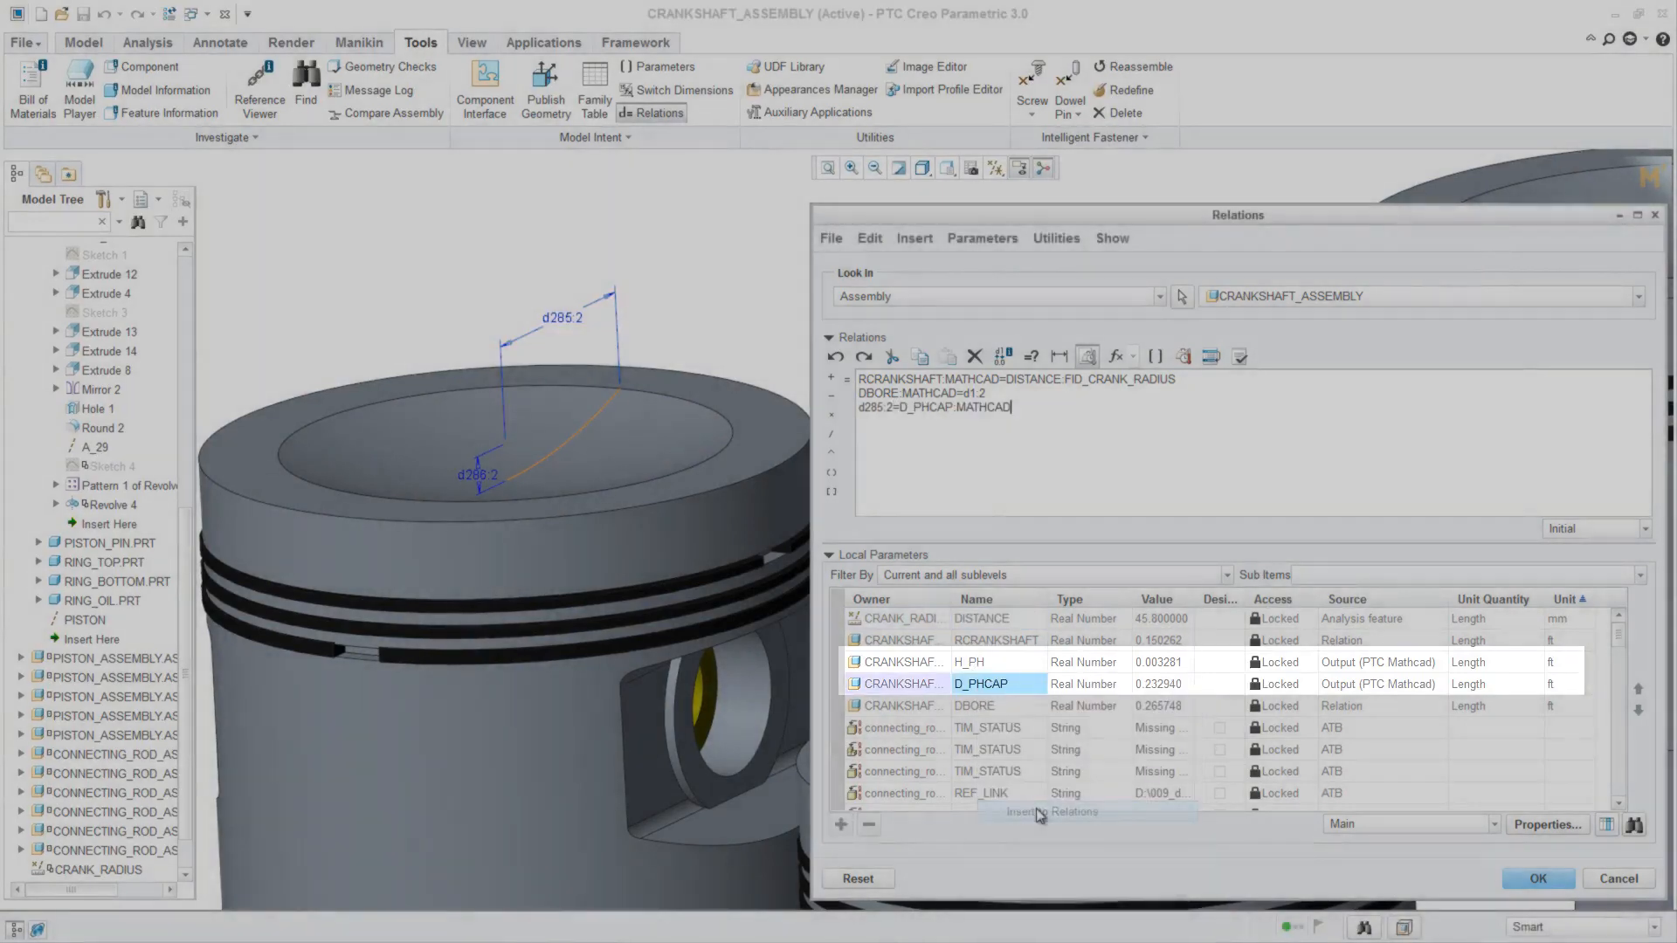
text(/2)
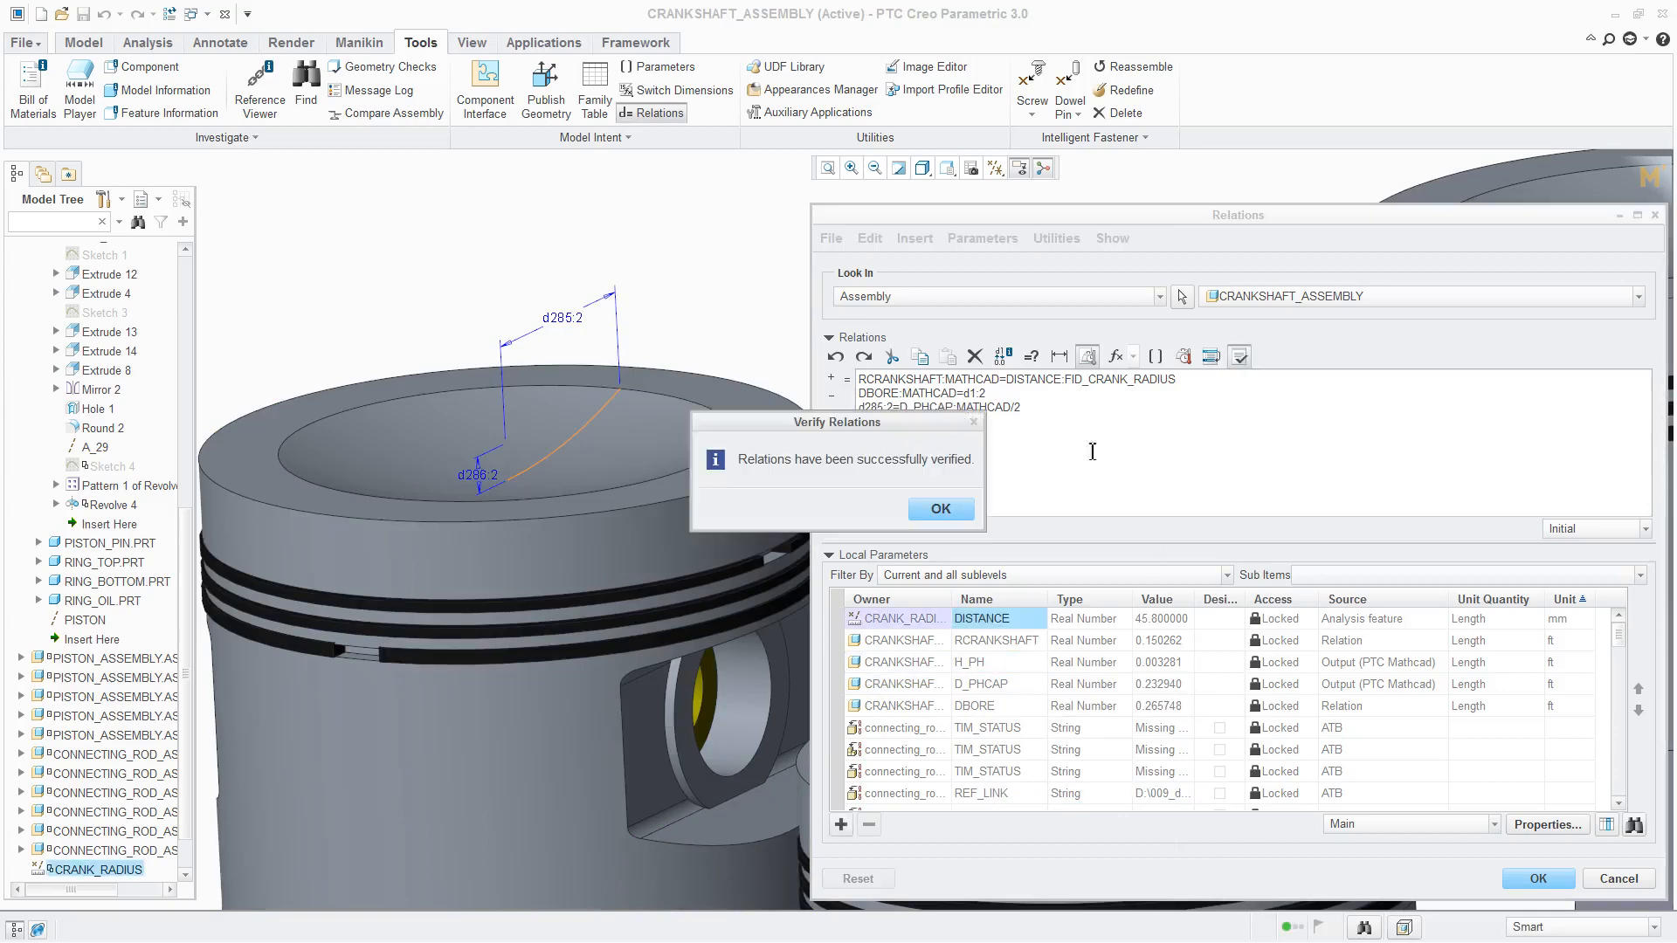
click(939, 509)
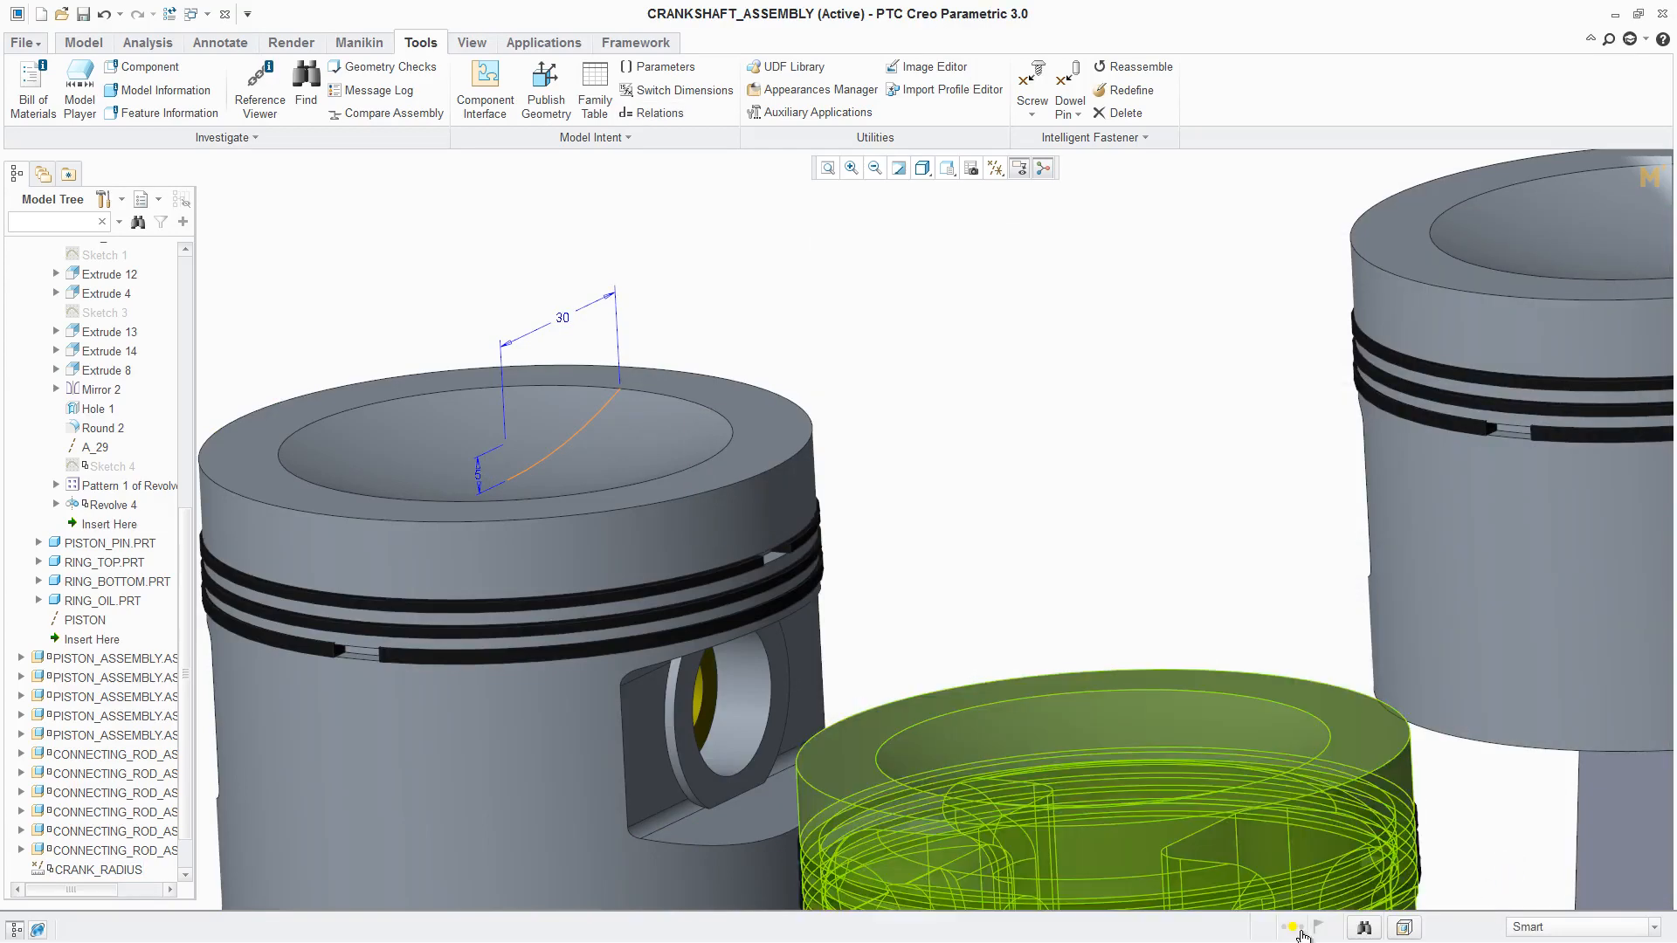
Regenerate the assembly so the piston cap reads 35.5 and start the check-in.
click(1293, 928)
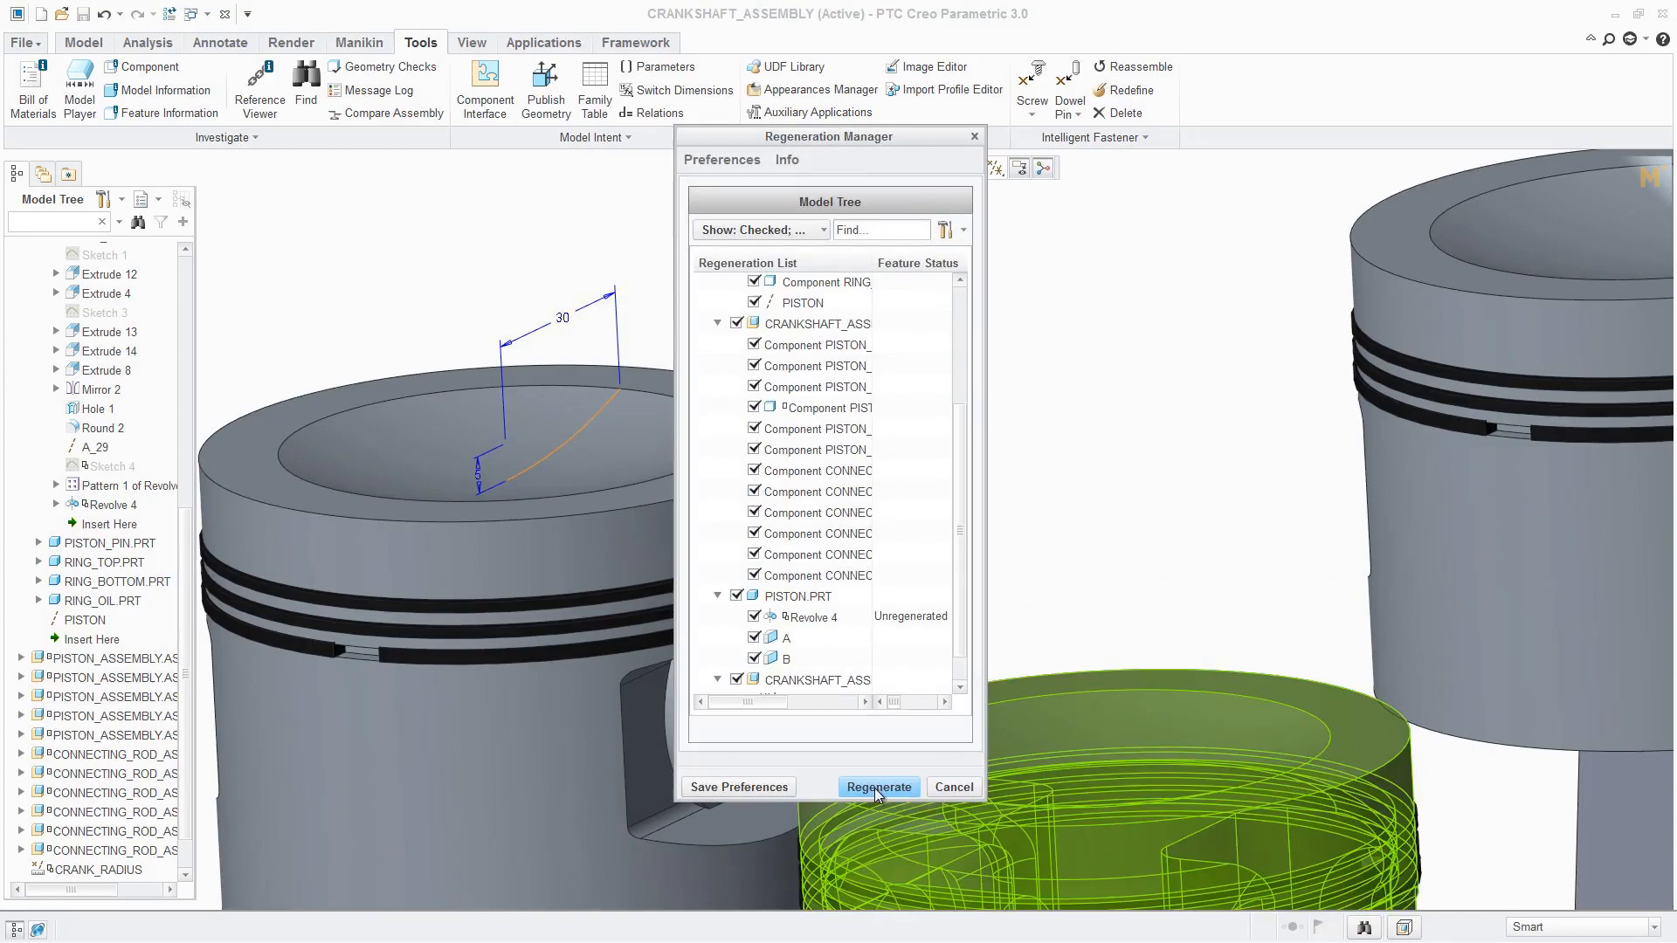
click(878, 788)
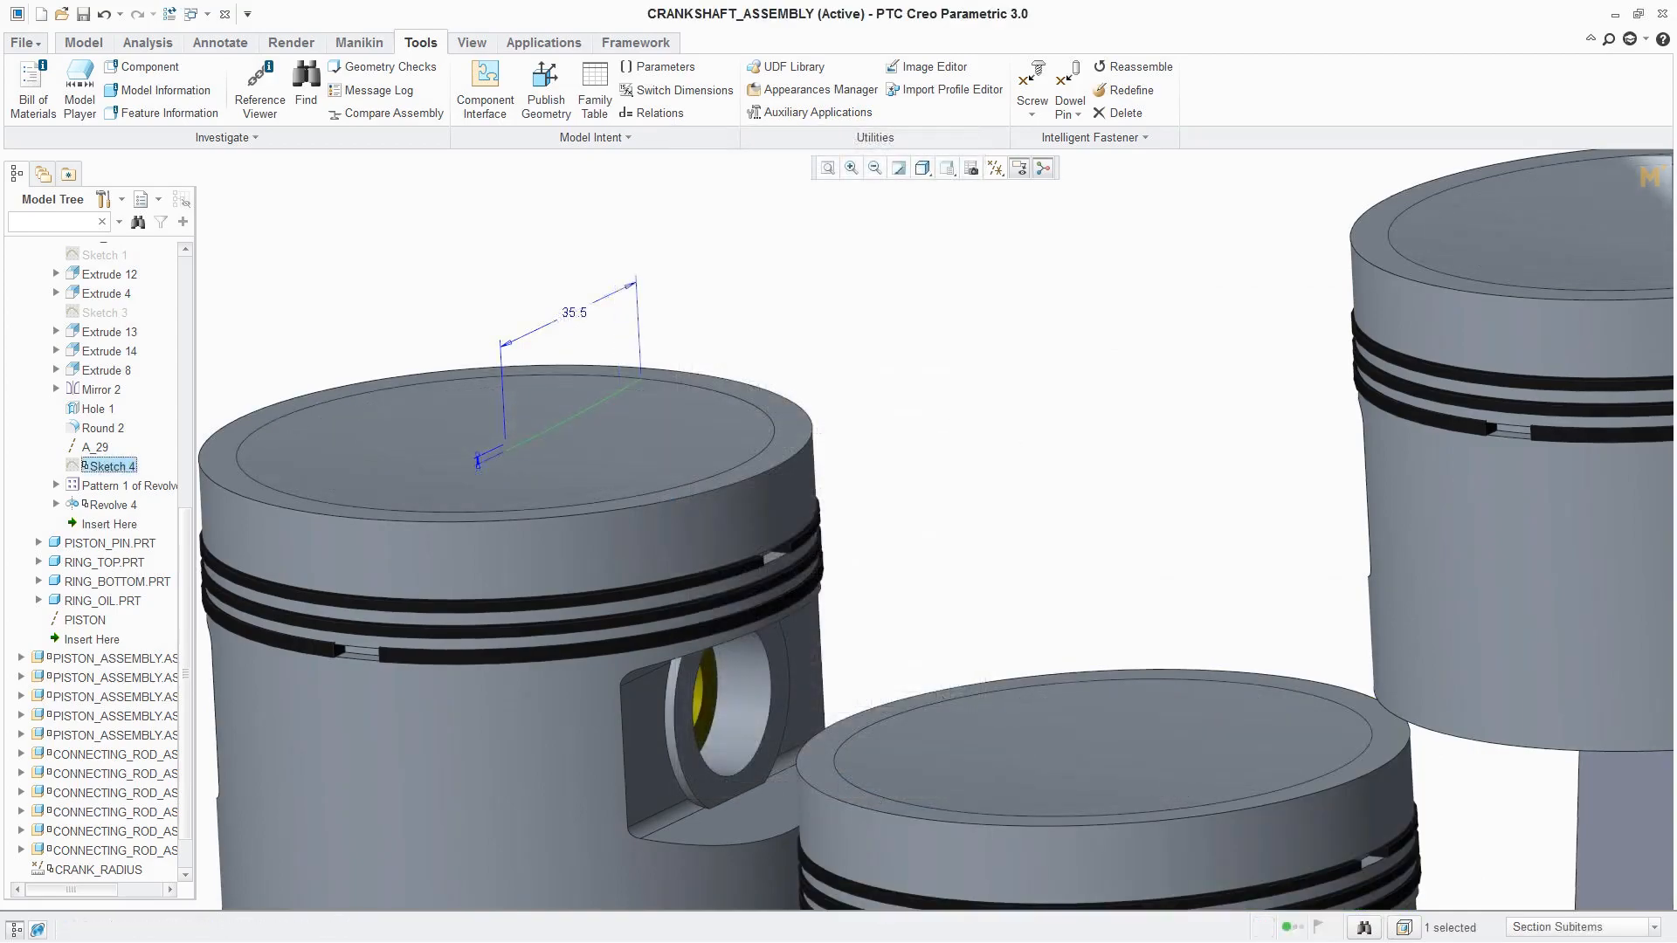
click(19, 42)
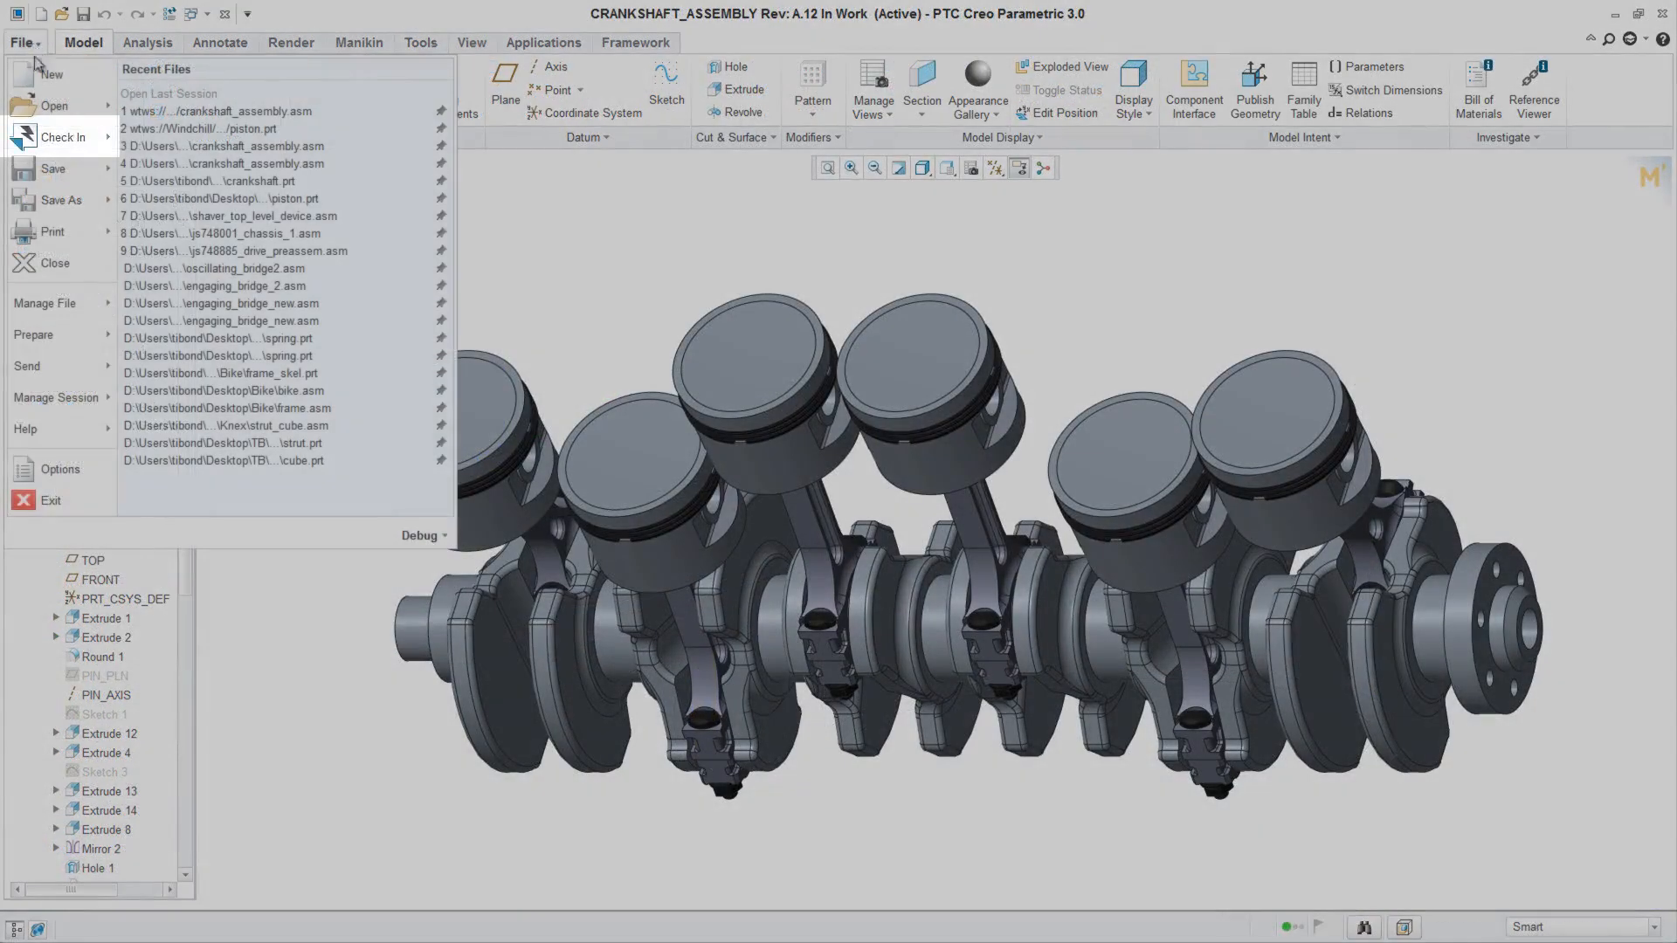